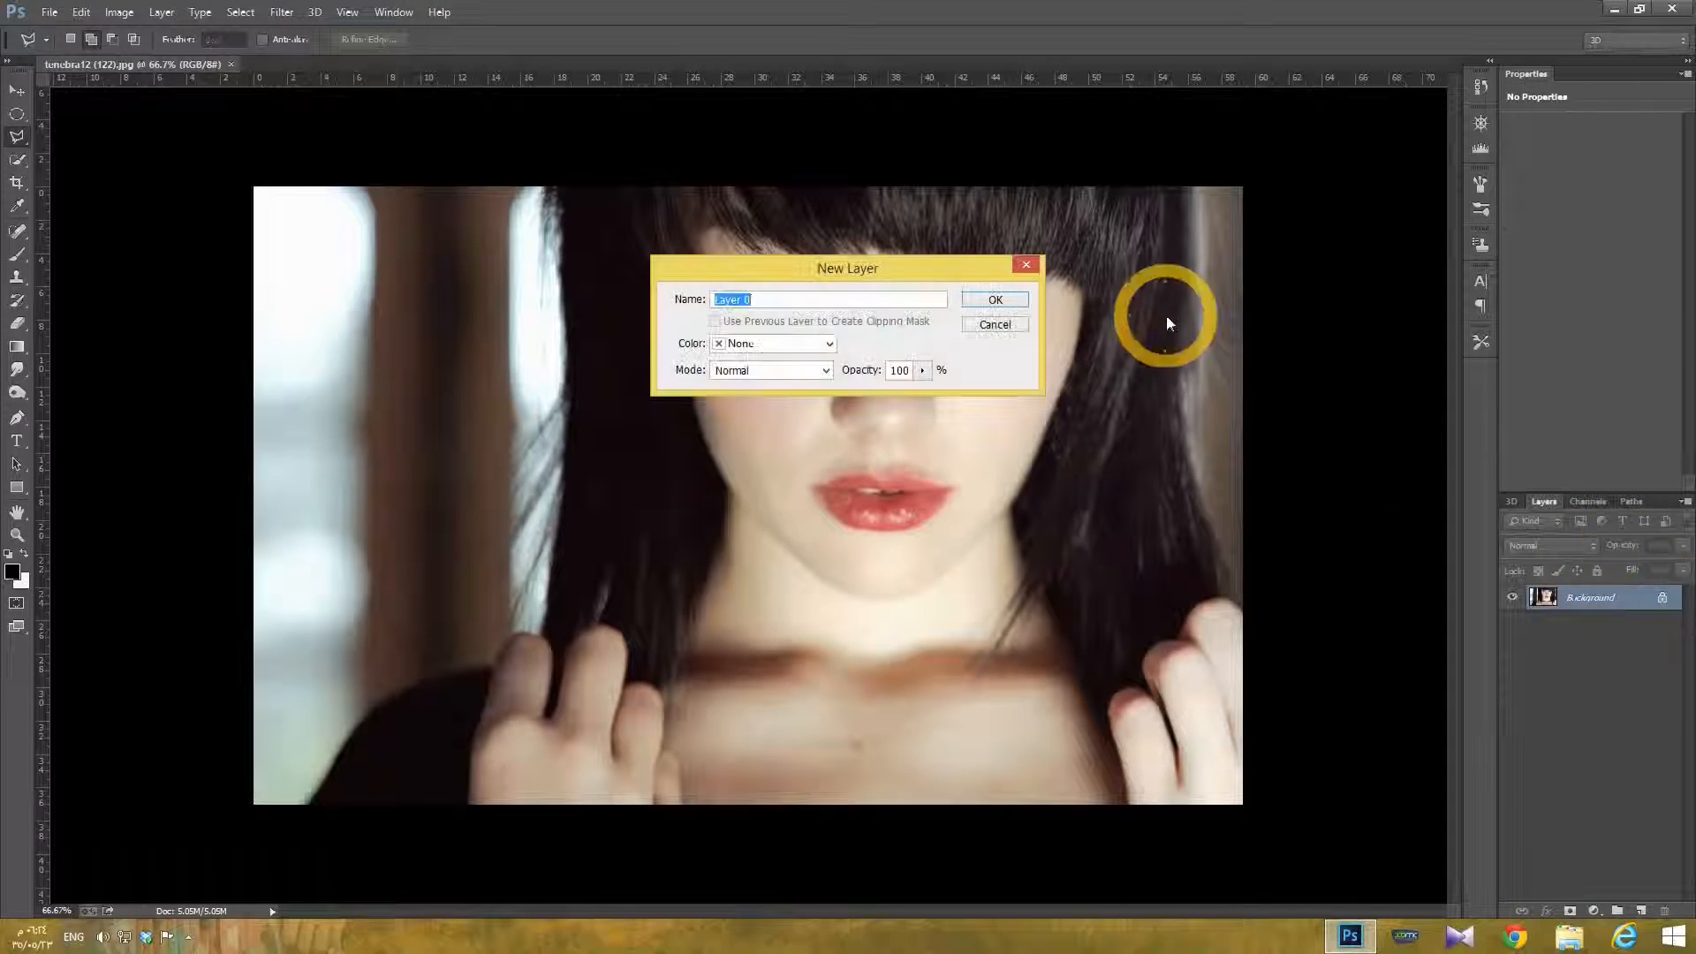
# Step: Convert the locked Background into an editable layer named Layer 0
pyautogui.click(993, 300)
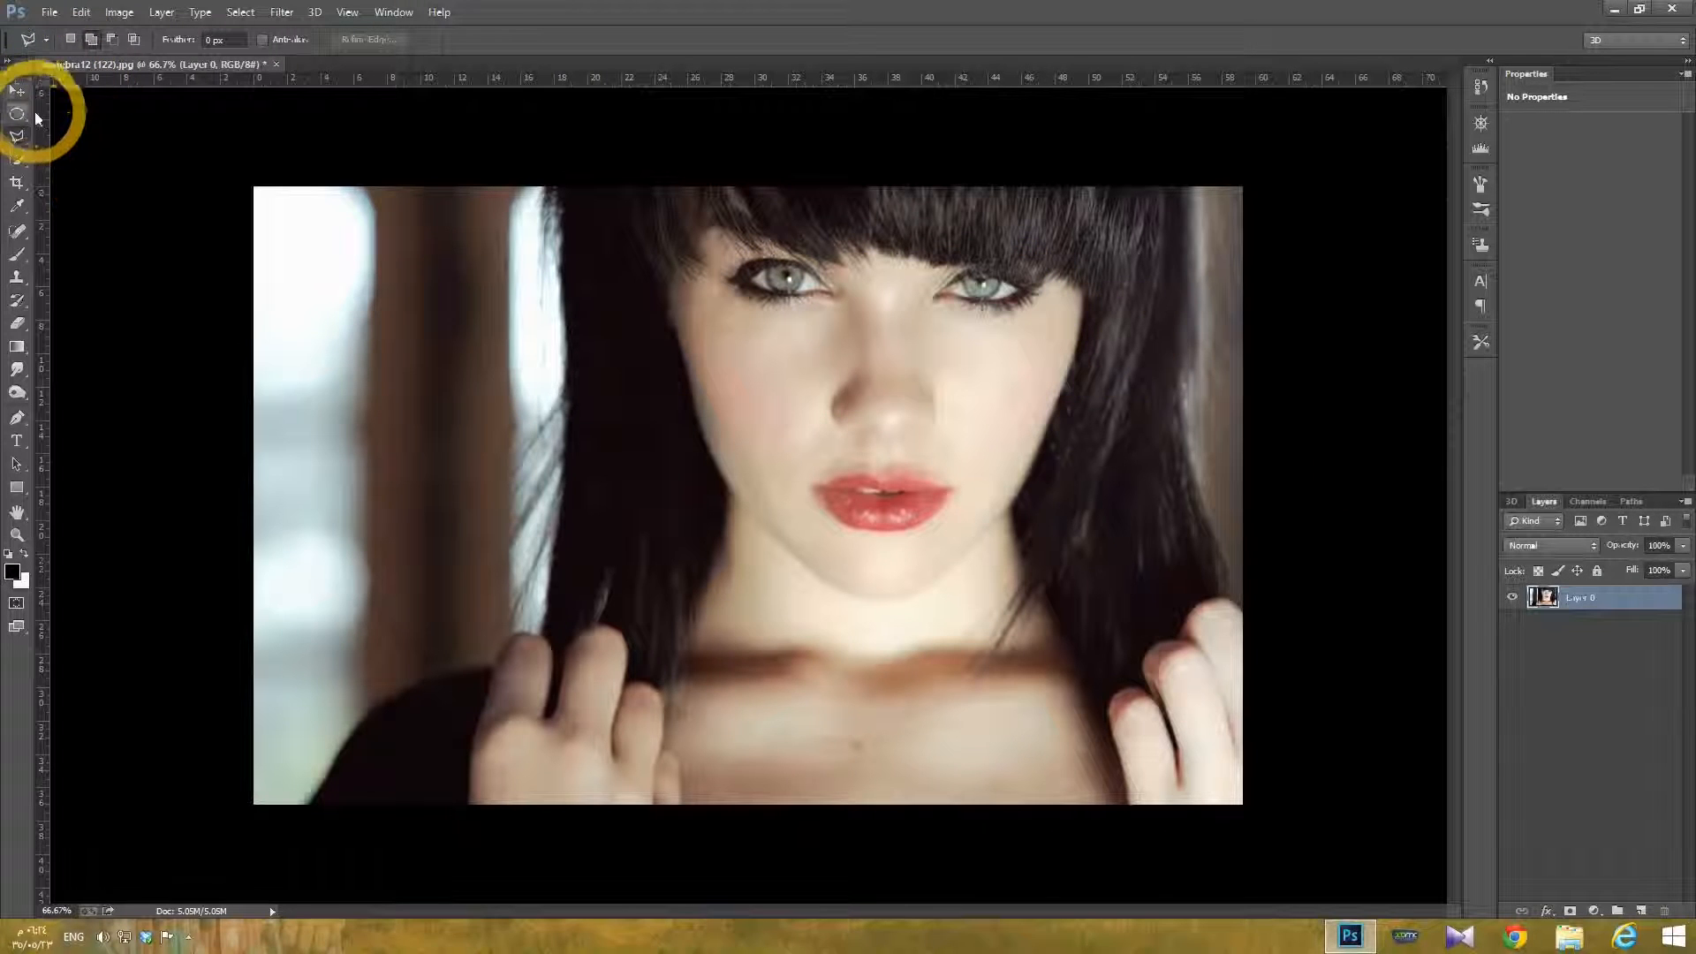
pyautogui.moveTo(1041, 425)
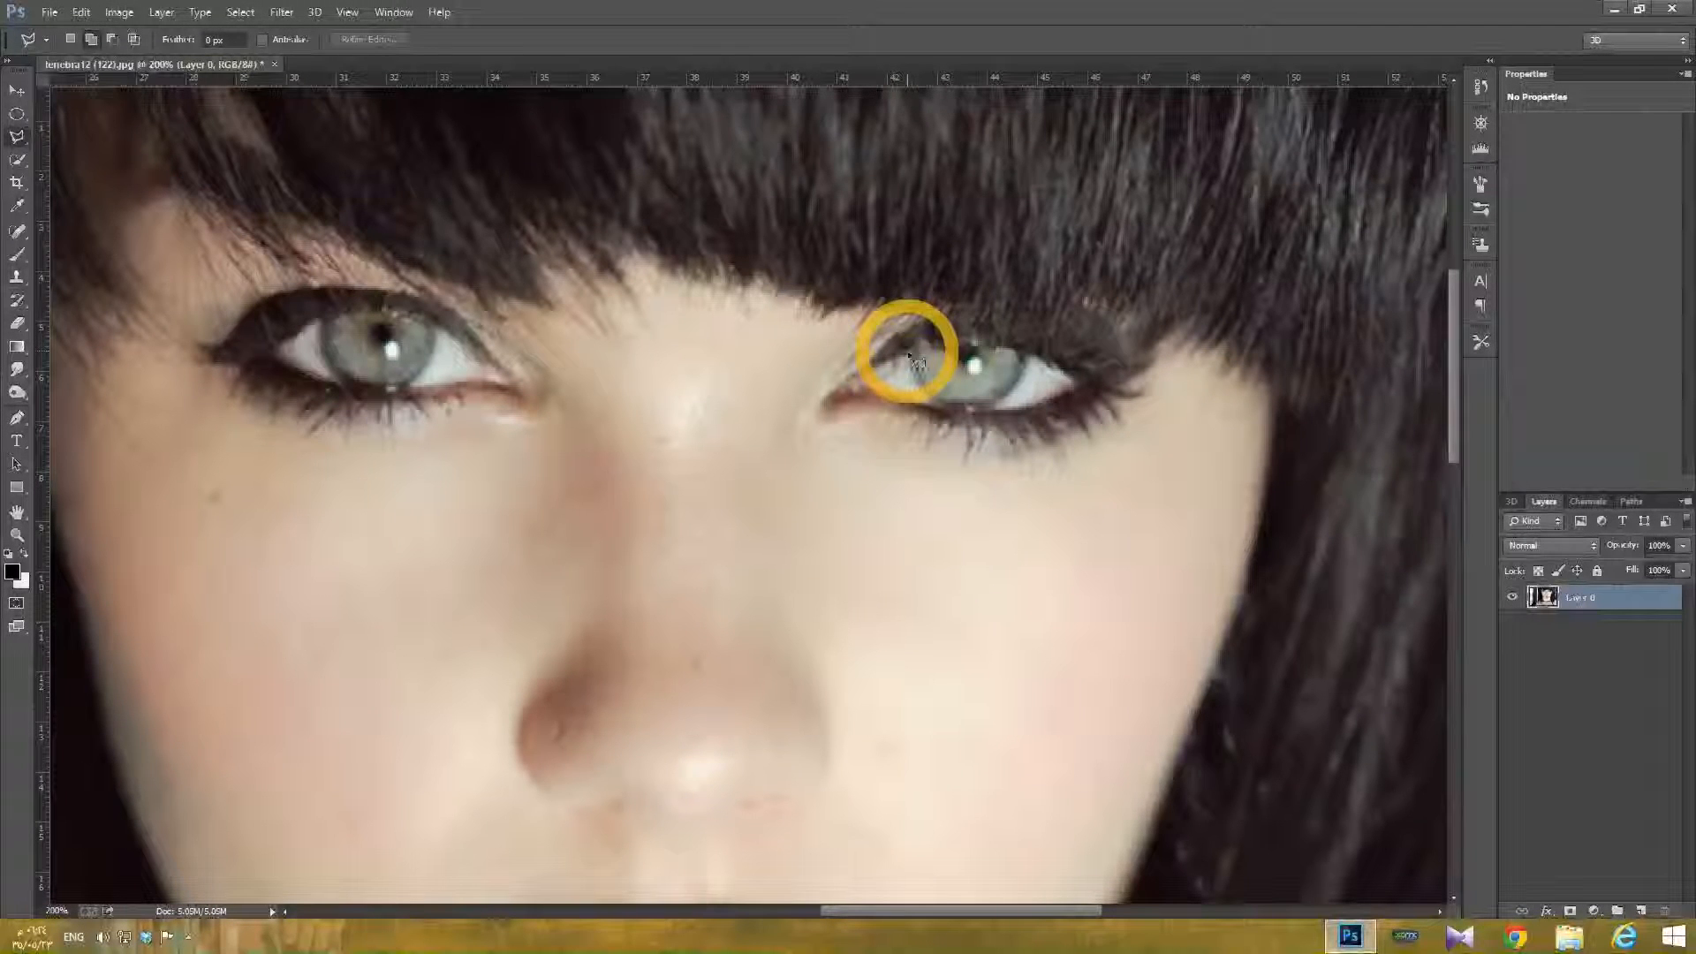
pyautogui.moveTo(911, 375)
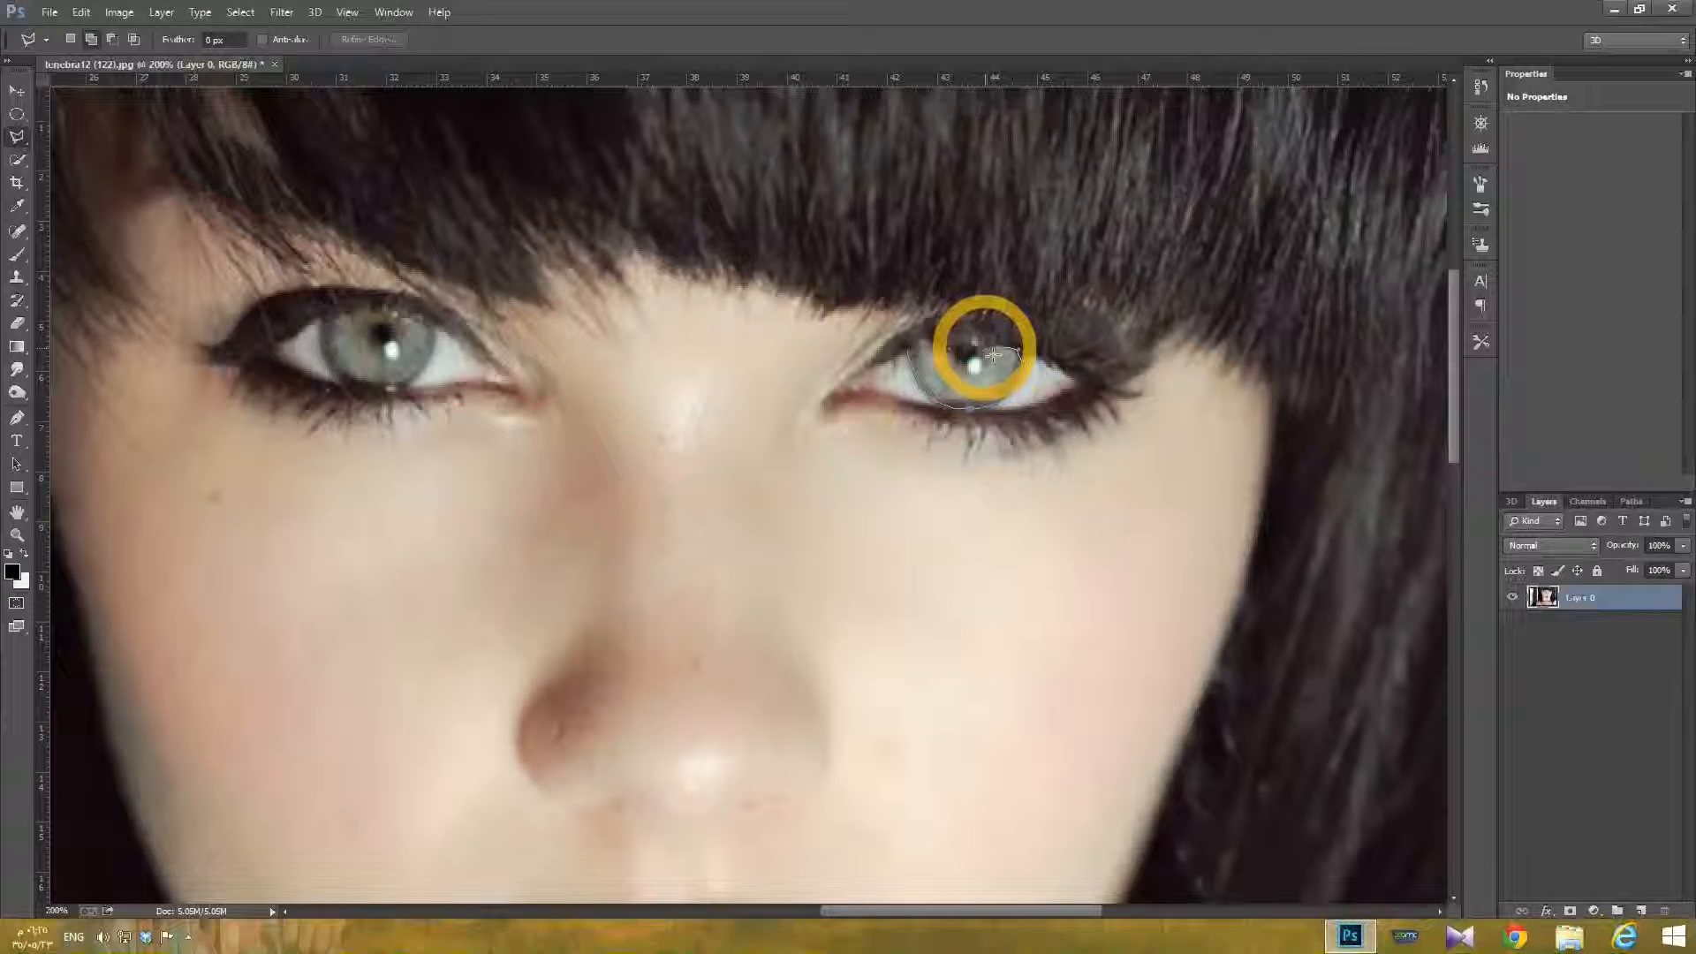
pyautogui.moveTo(968, 346)
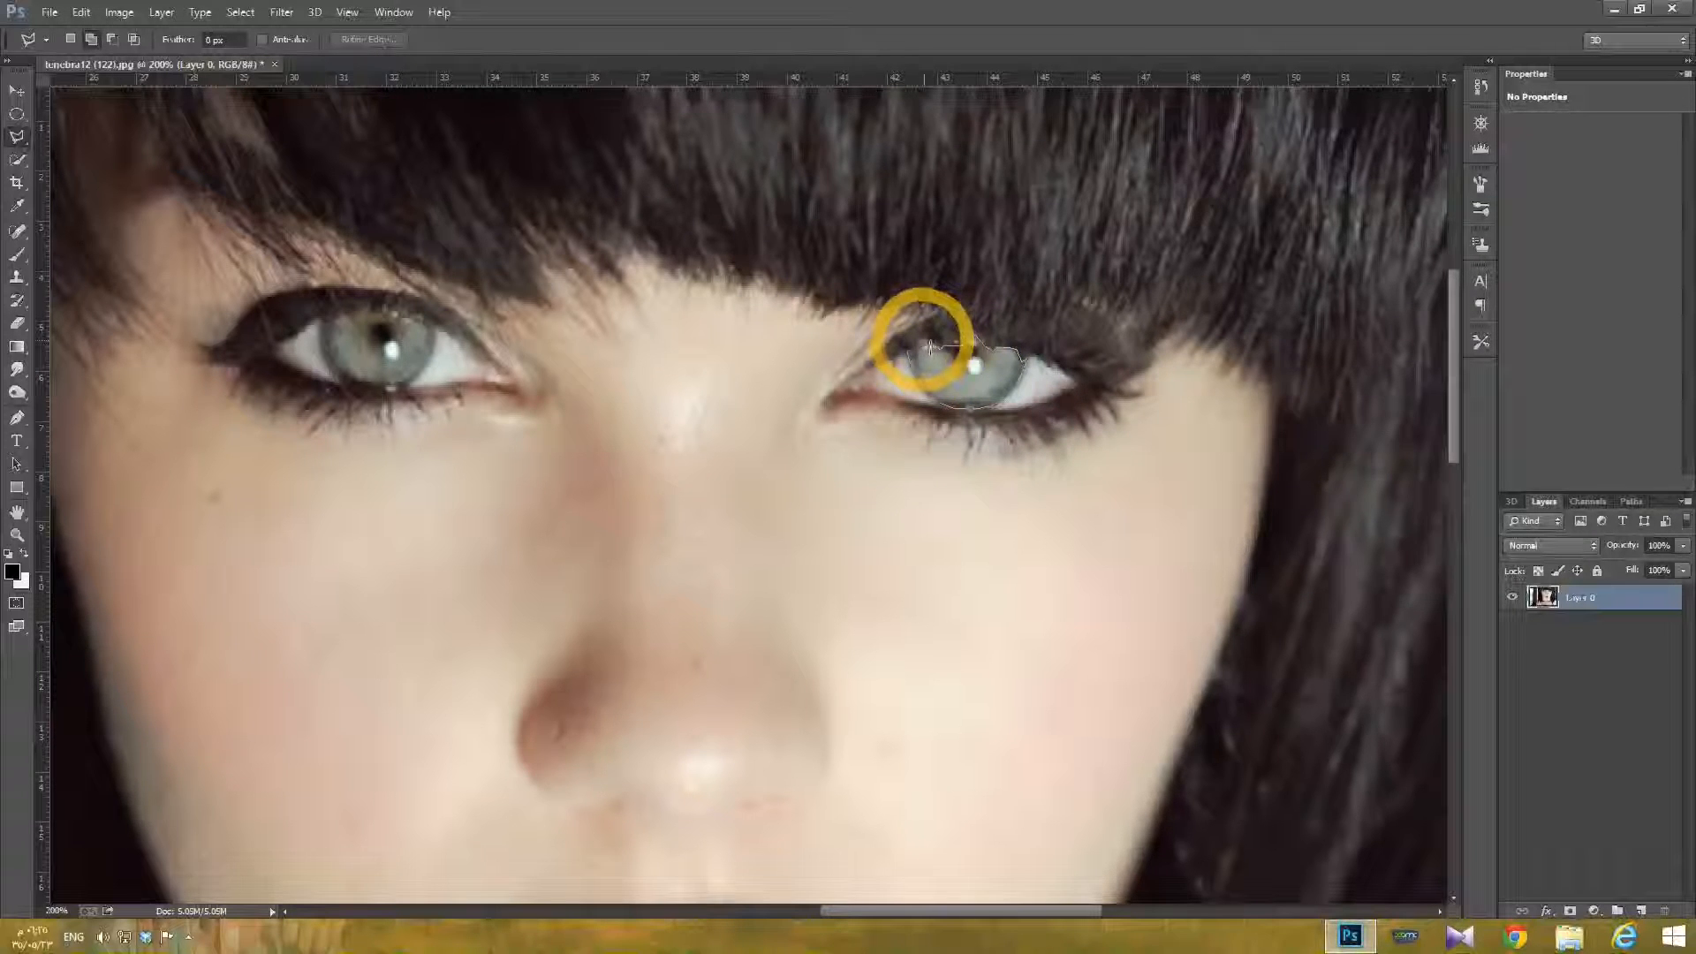
pyautogui.moveTo(911, 359)
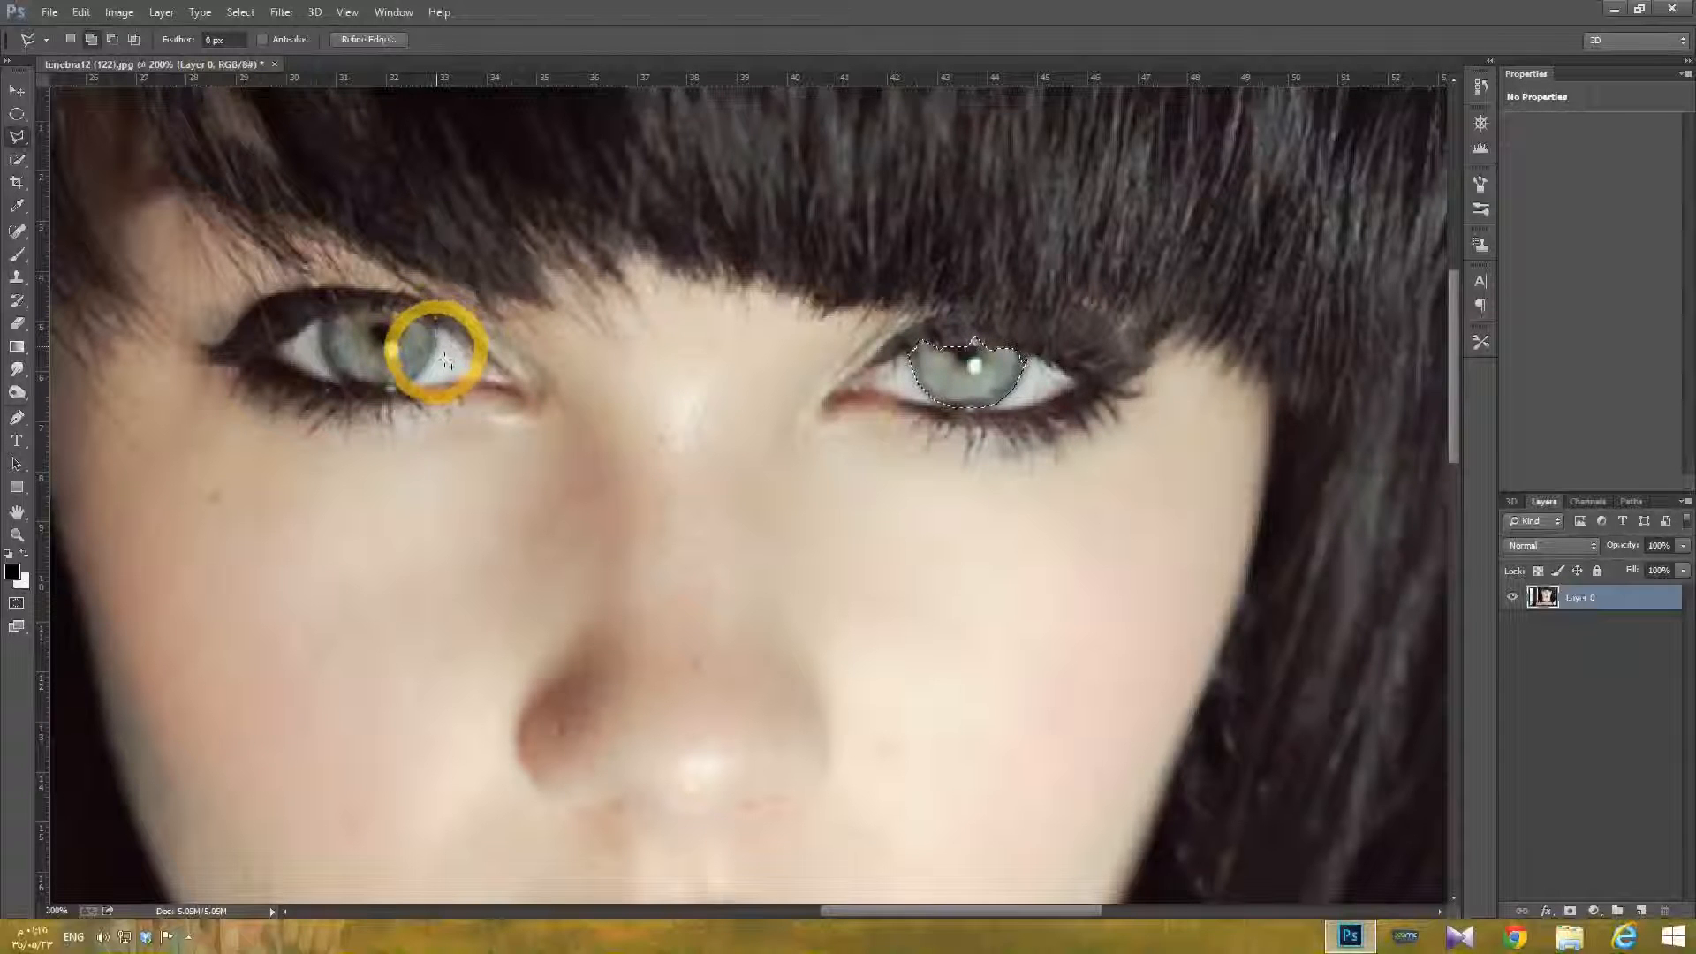
pyautogui.moveTo(420, 387)
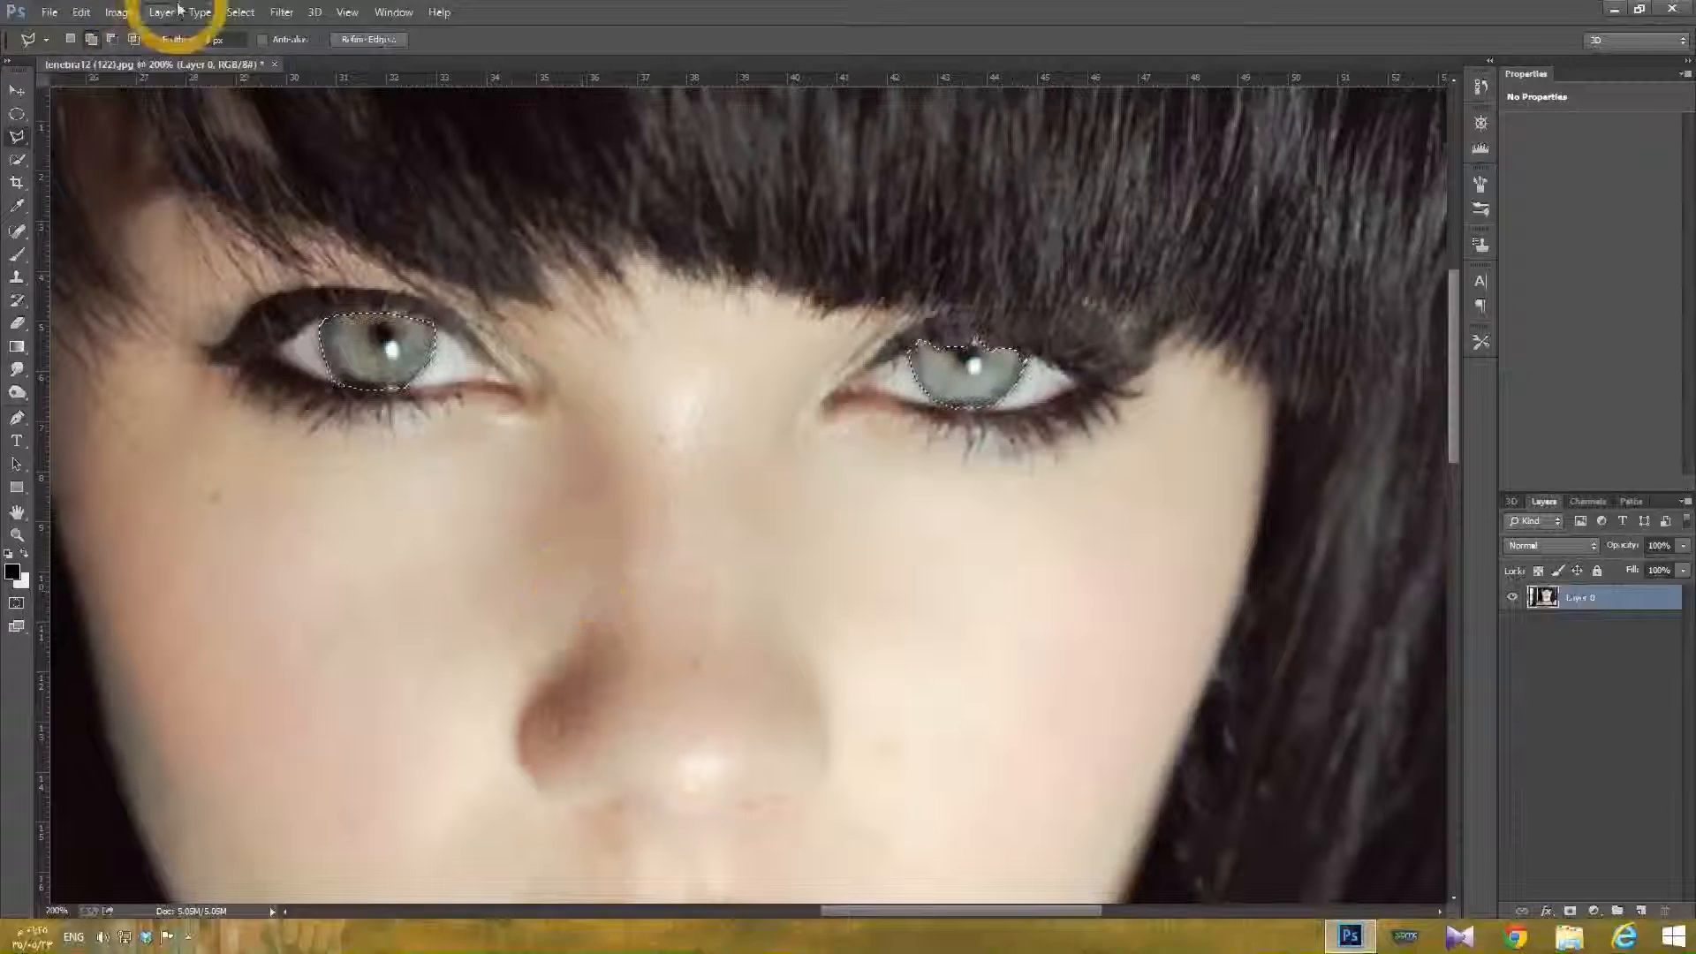
# Step: With both irises traced as a selection, reach the Image adjustment commands
pyautogui.click(117, 11)
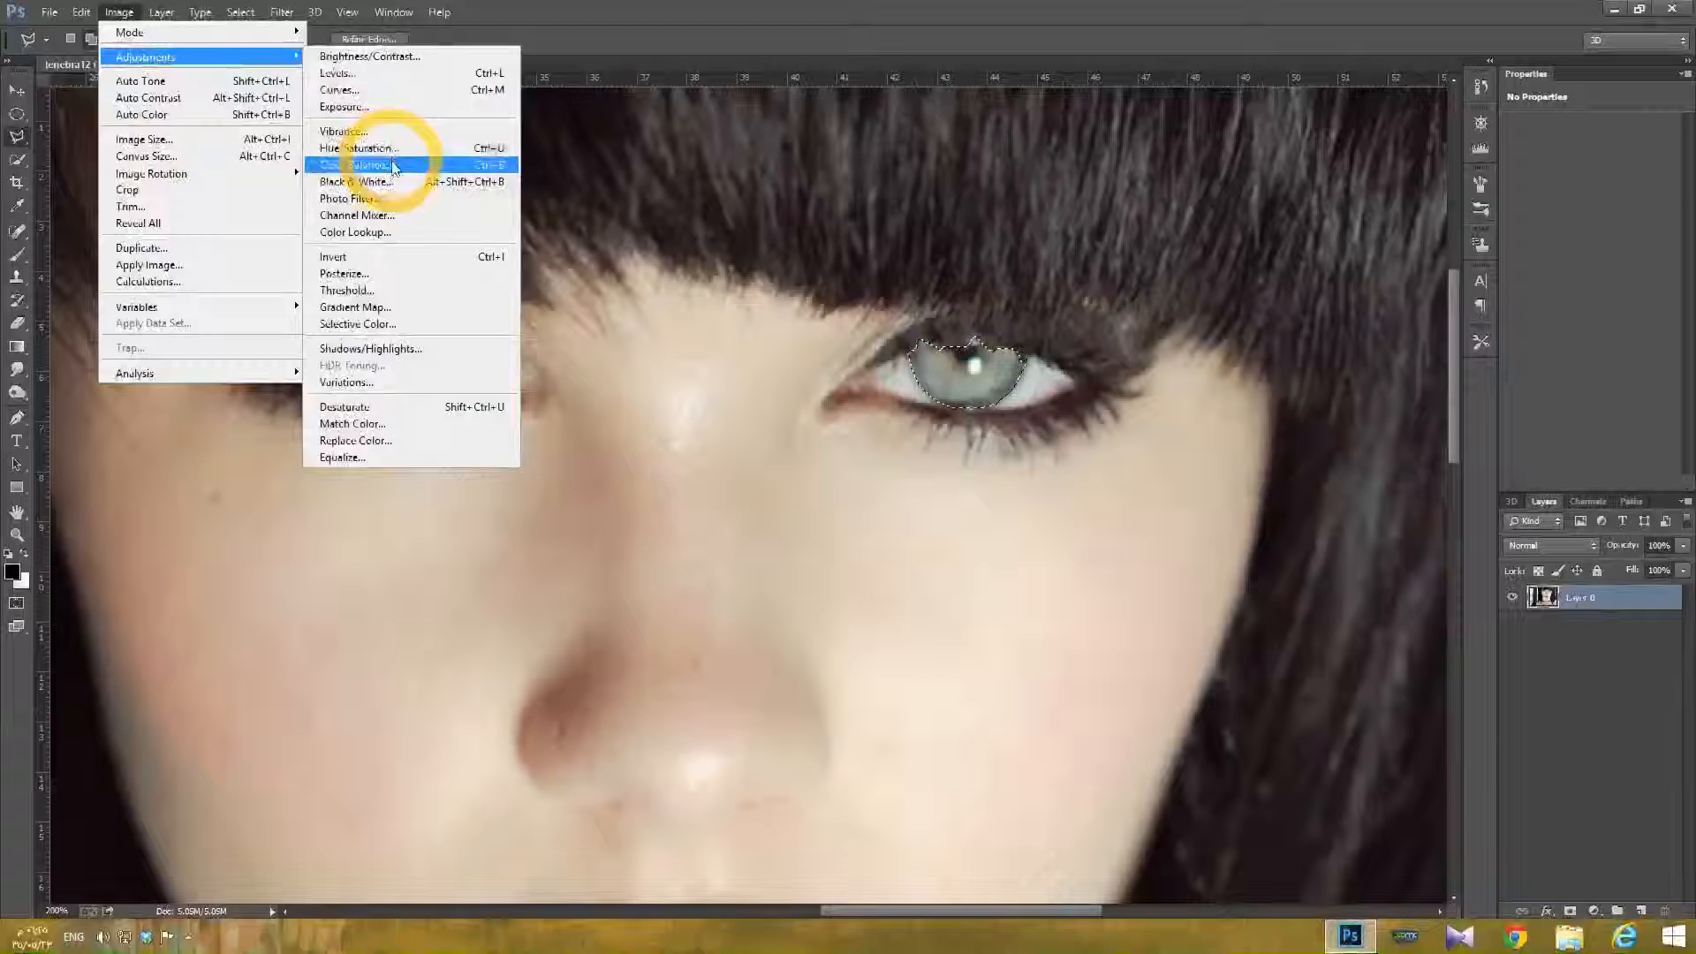
# Step: Apply Color Balance pushing midtones and highlights toward Cyan, turning the irises vivid teal
pyautogui.click(363, 164)
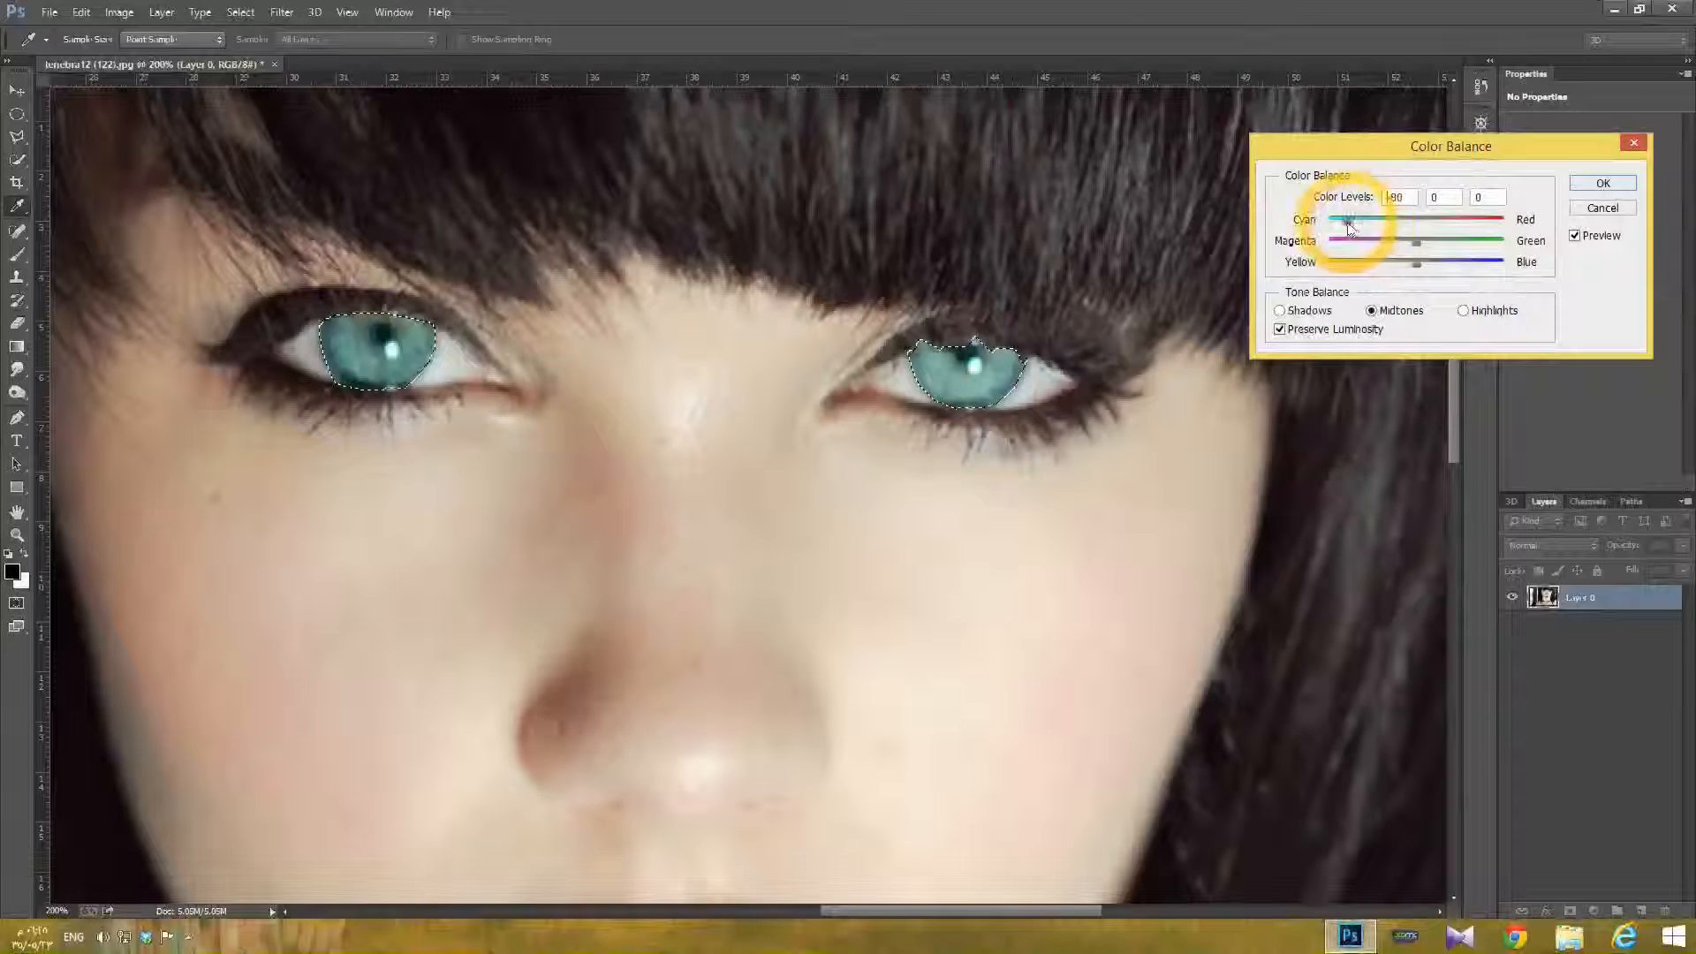
pyautogui.click(1464, 310)
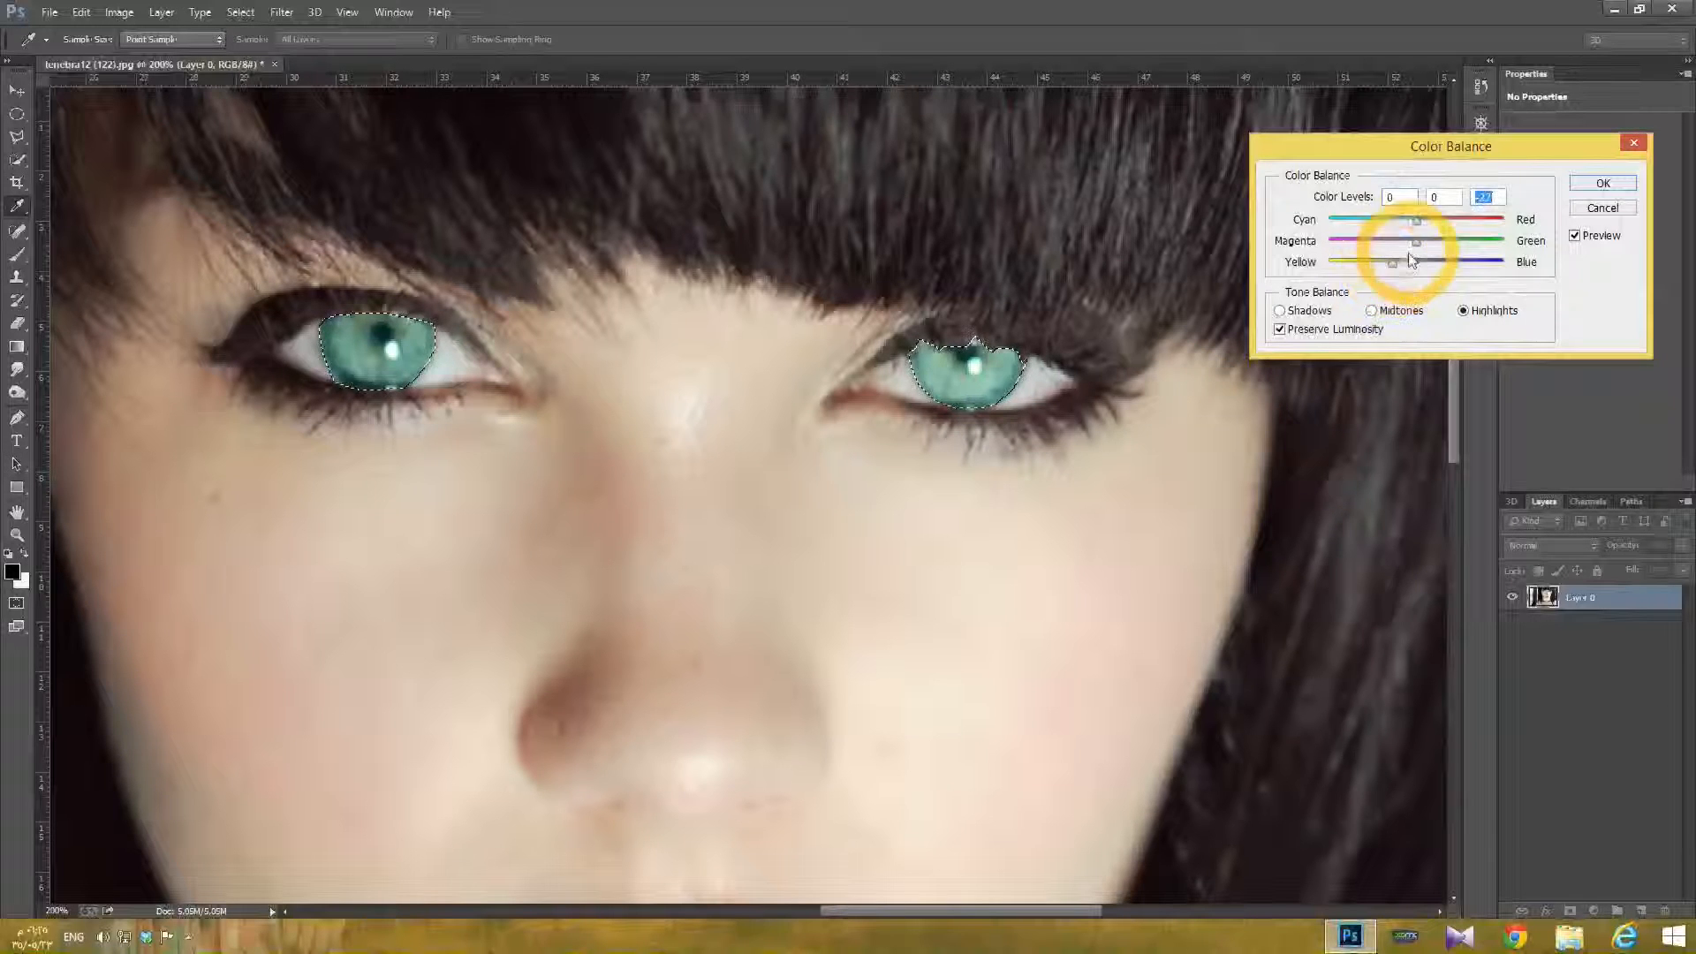
pyautogui.click(1280, 310)
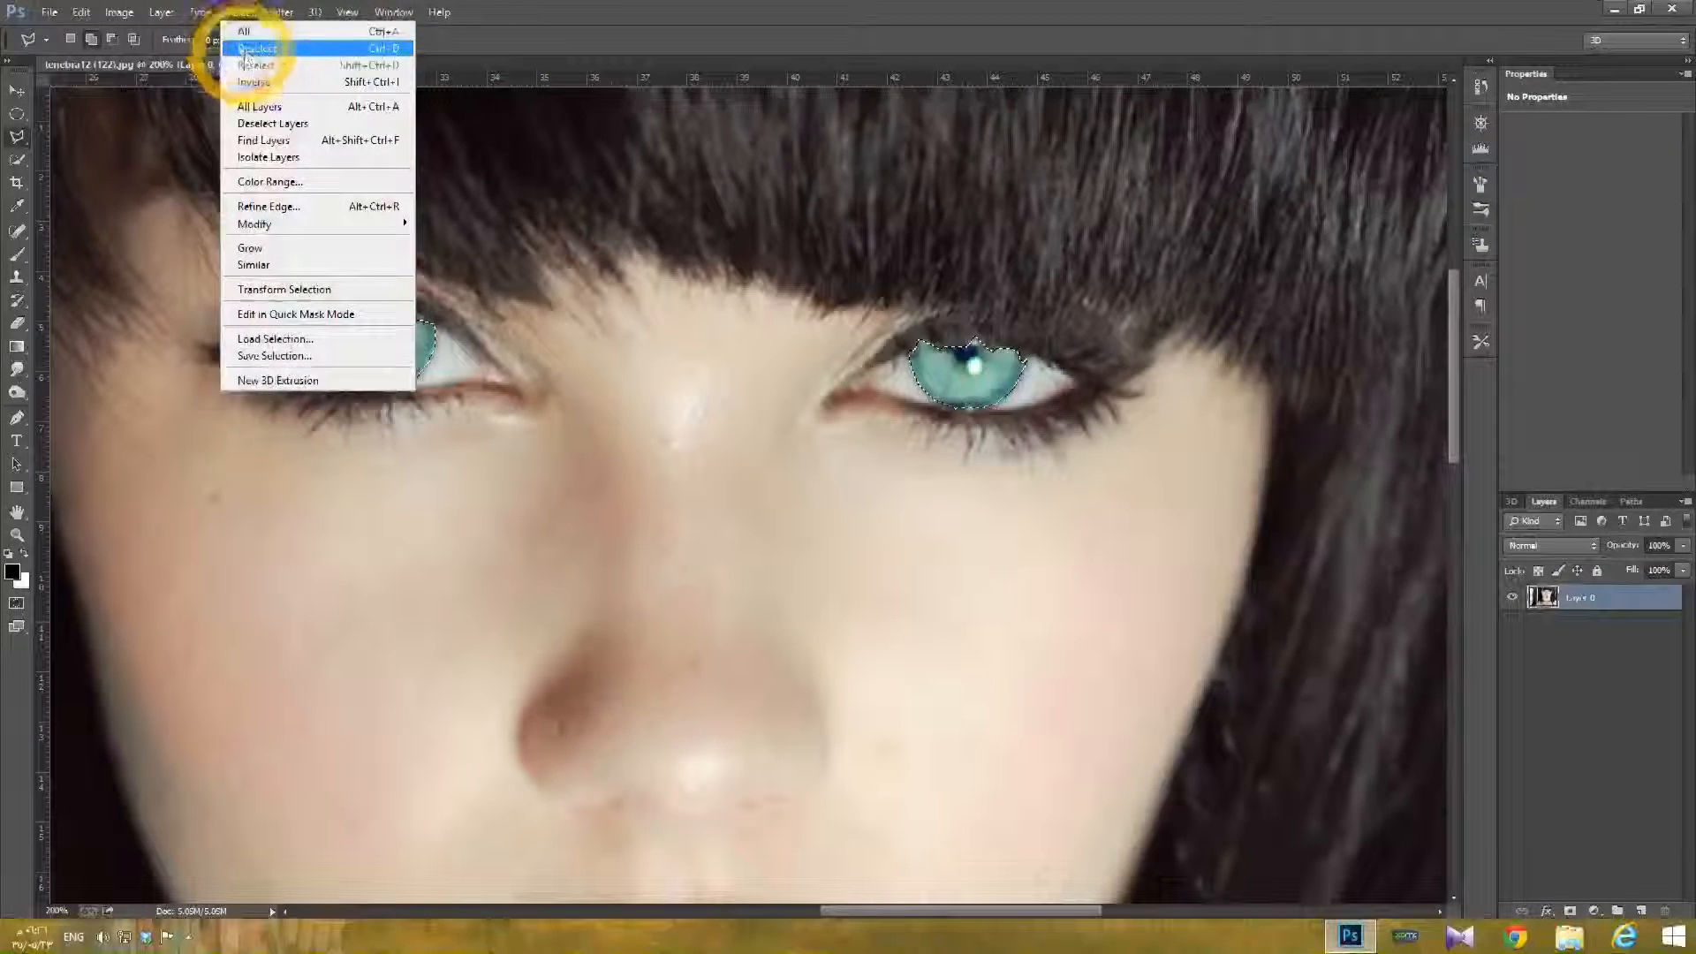
# Step: Deselect the recoloured irises via Select > Deselect
pyautogui.click(256, 47)
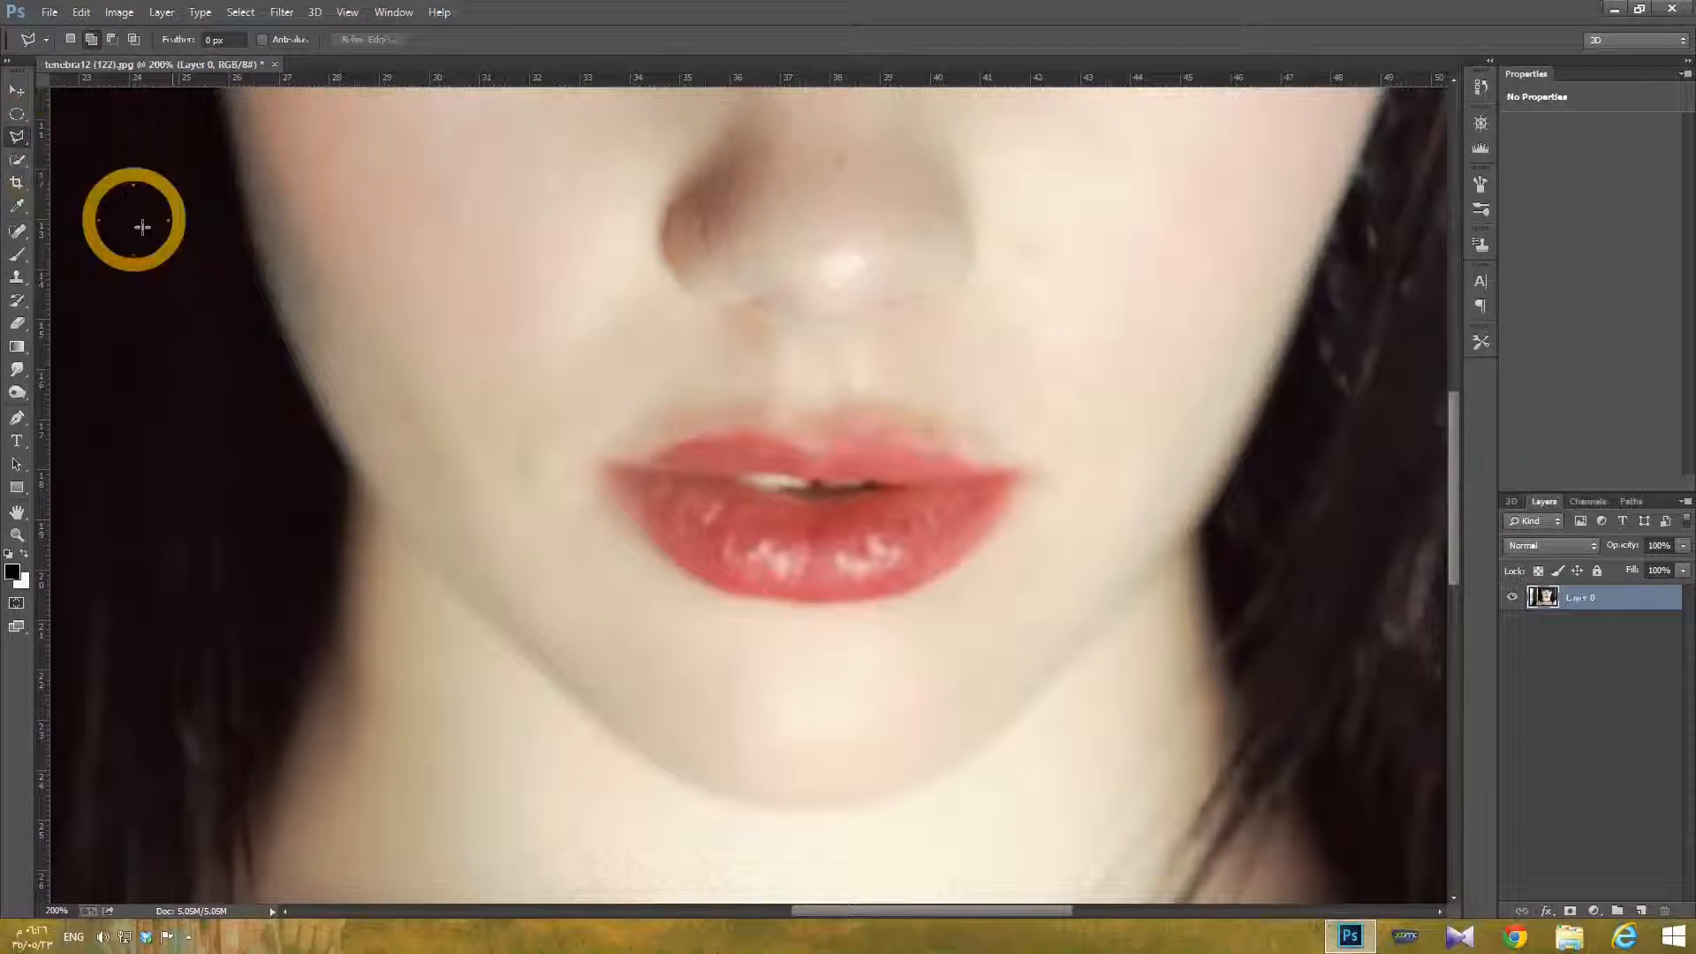
pyautogui.moveTo(1006, 492)
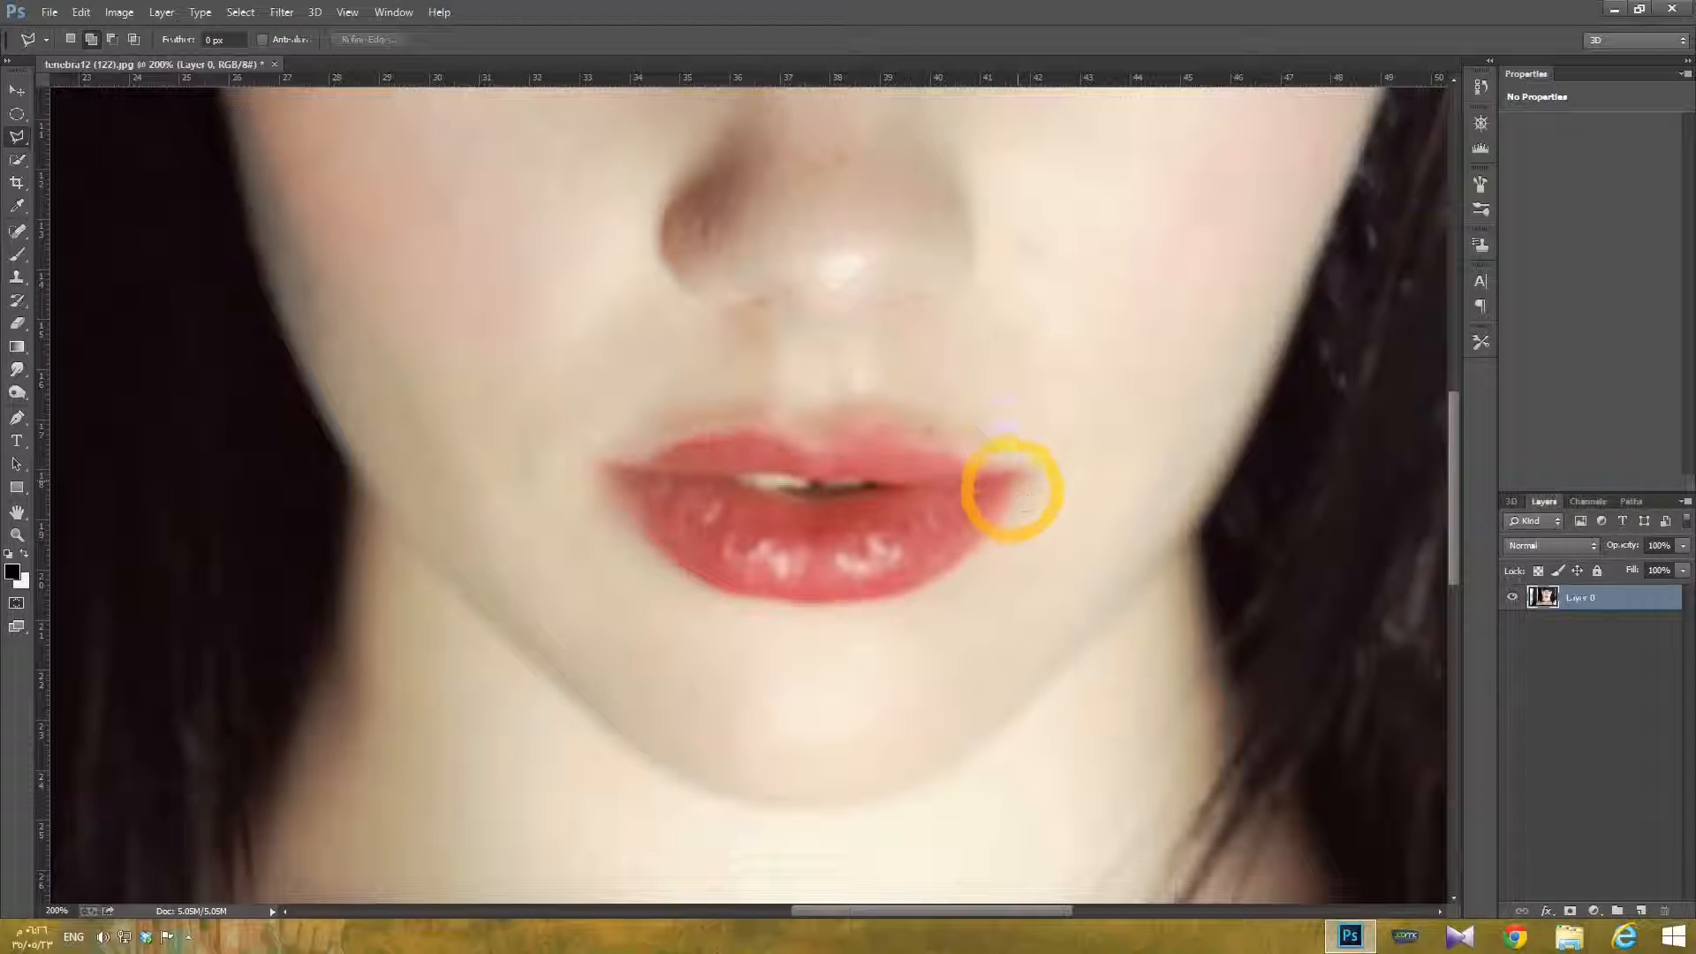
pyautogui.moveTo(993, 540)
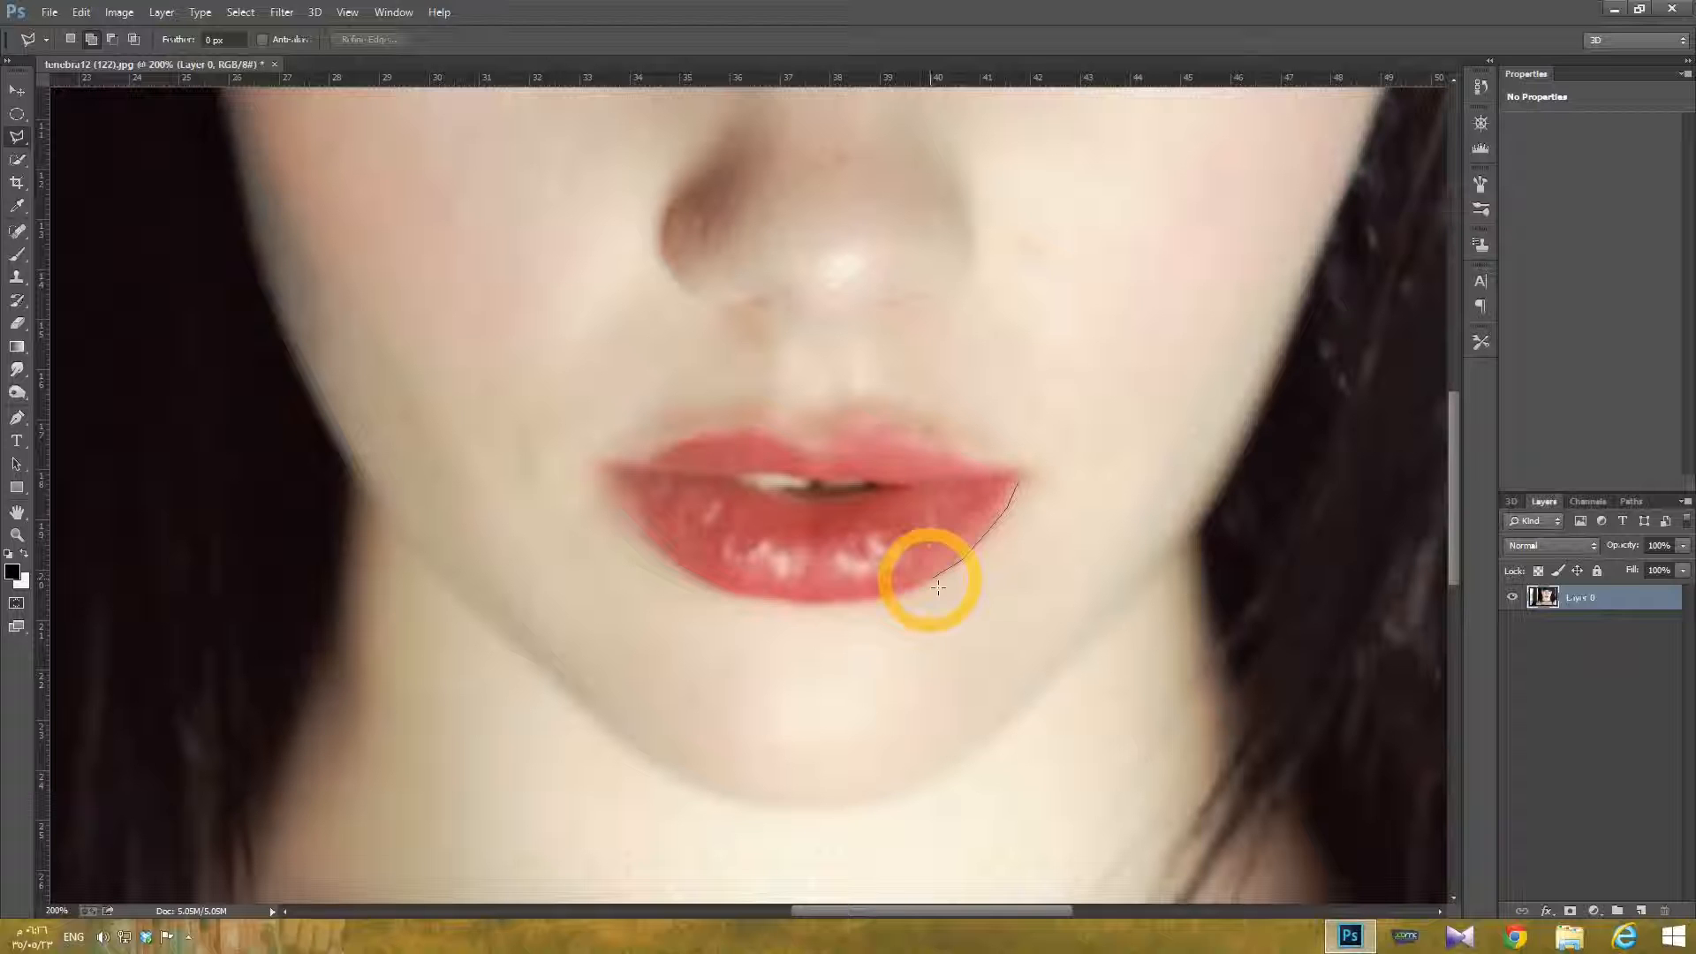
pyautogui.moveTo(896, 604)
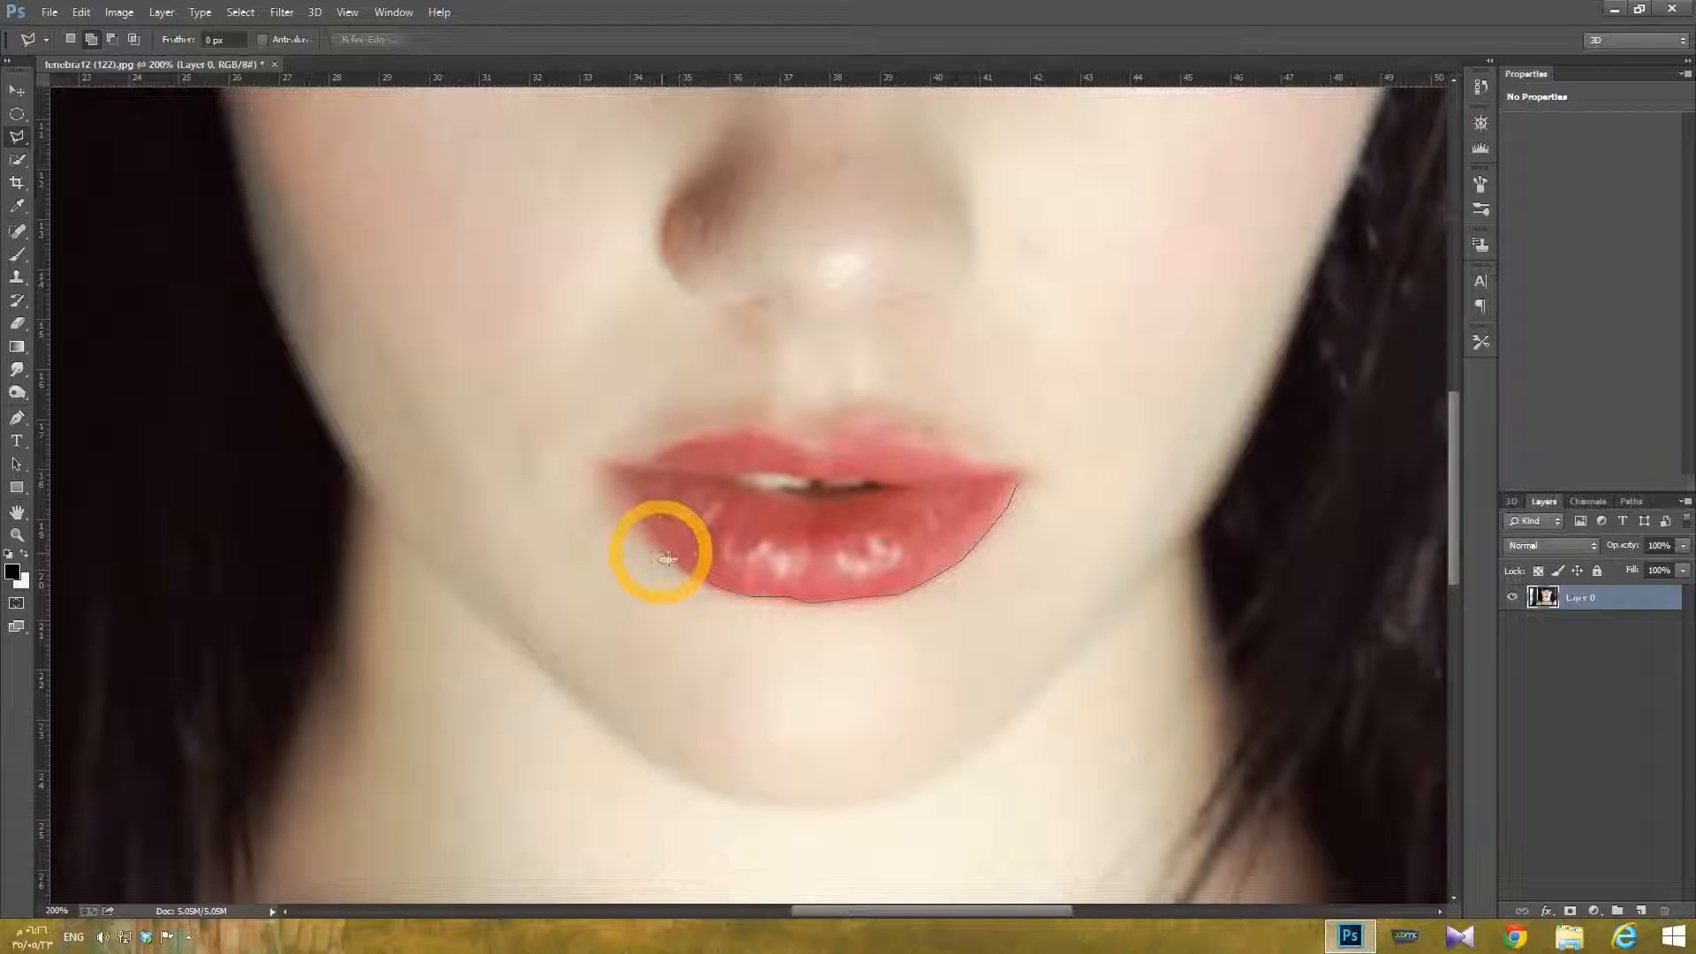
pyautogui.moveTo(632, 520)
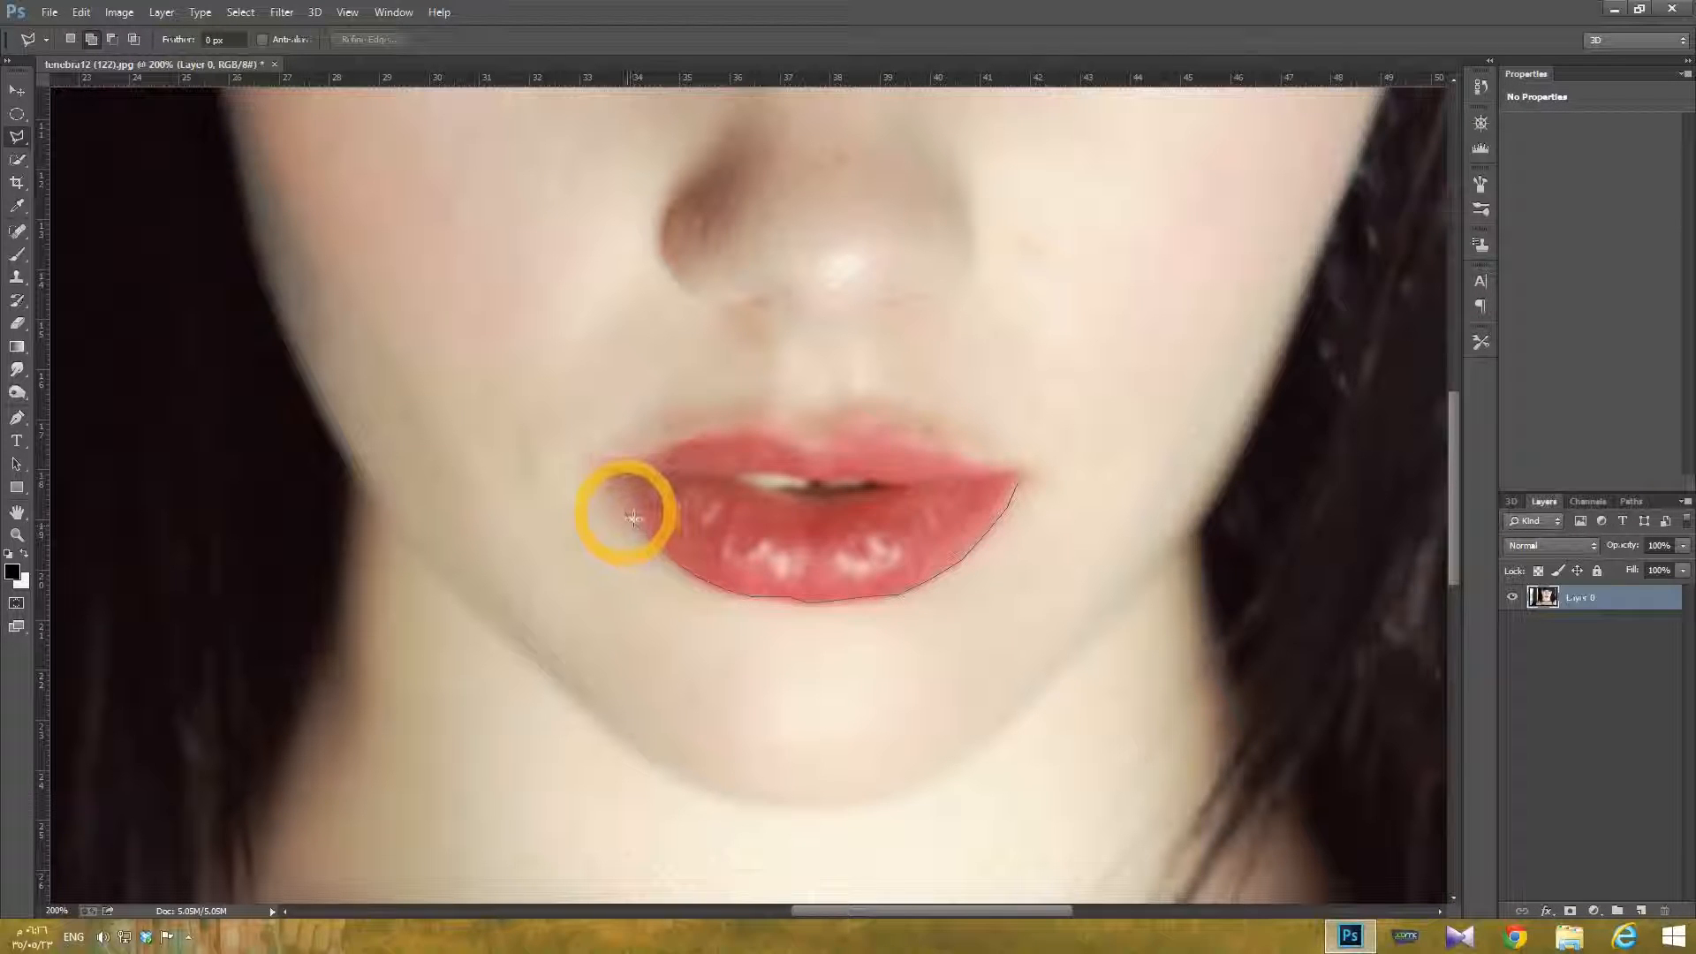
pyautogui.moveTo(612, 476)
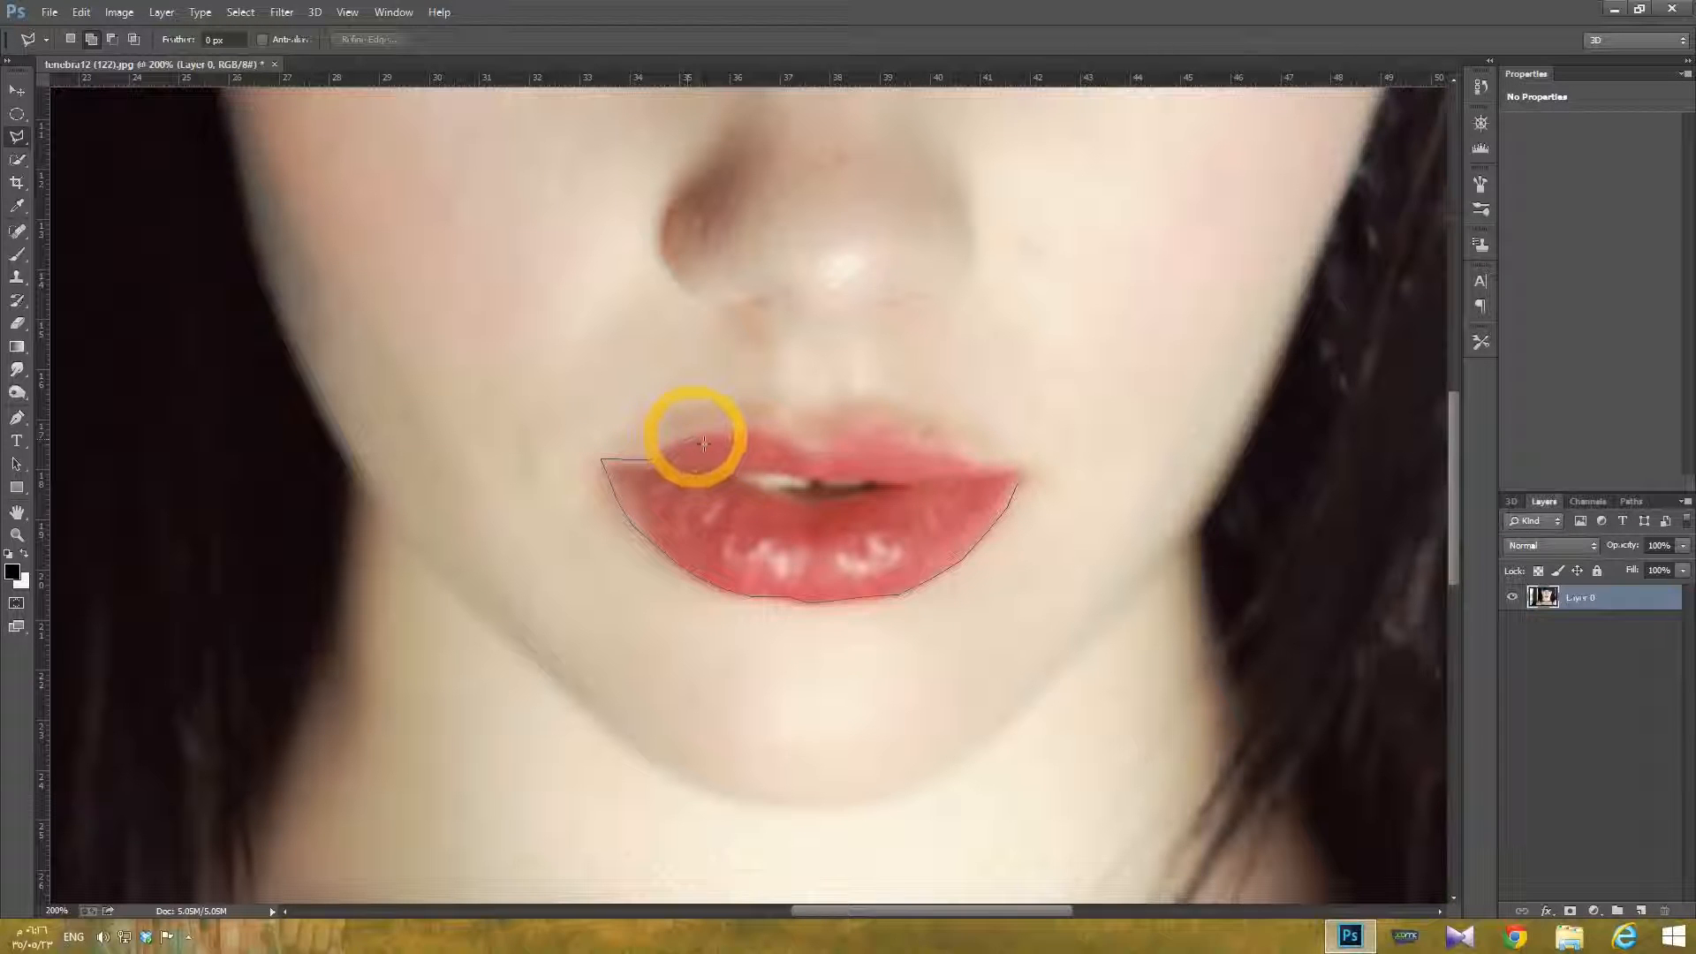
pyautogui.moveTo(746, 435)
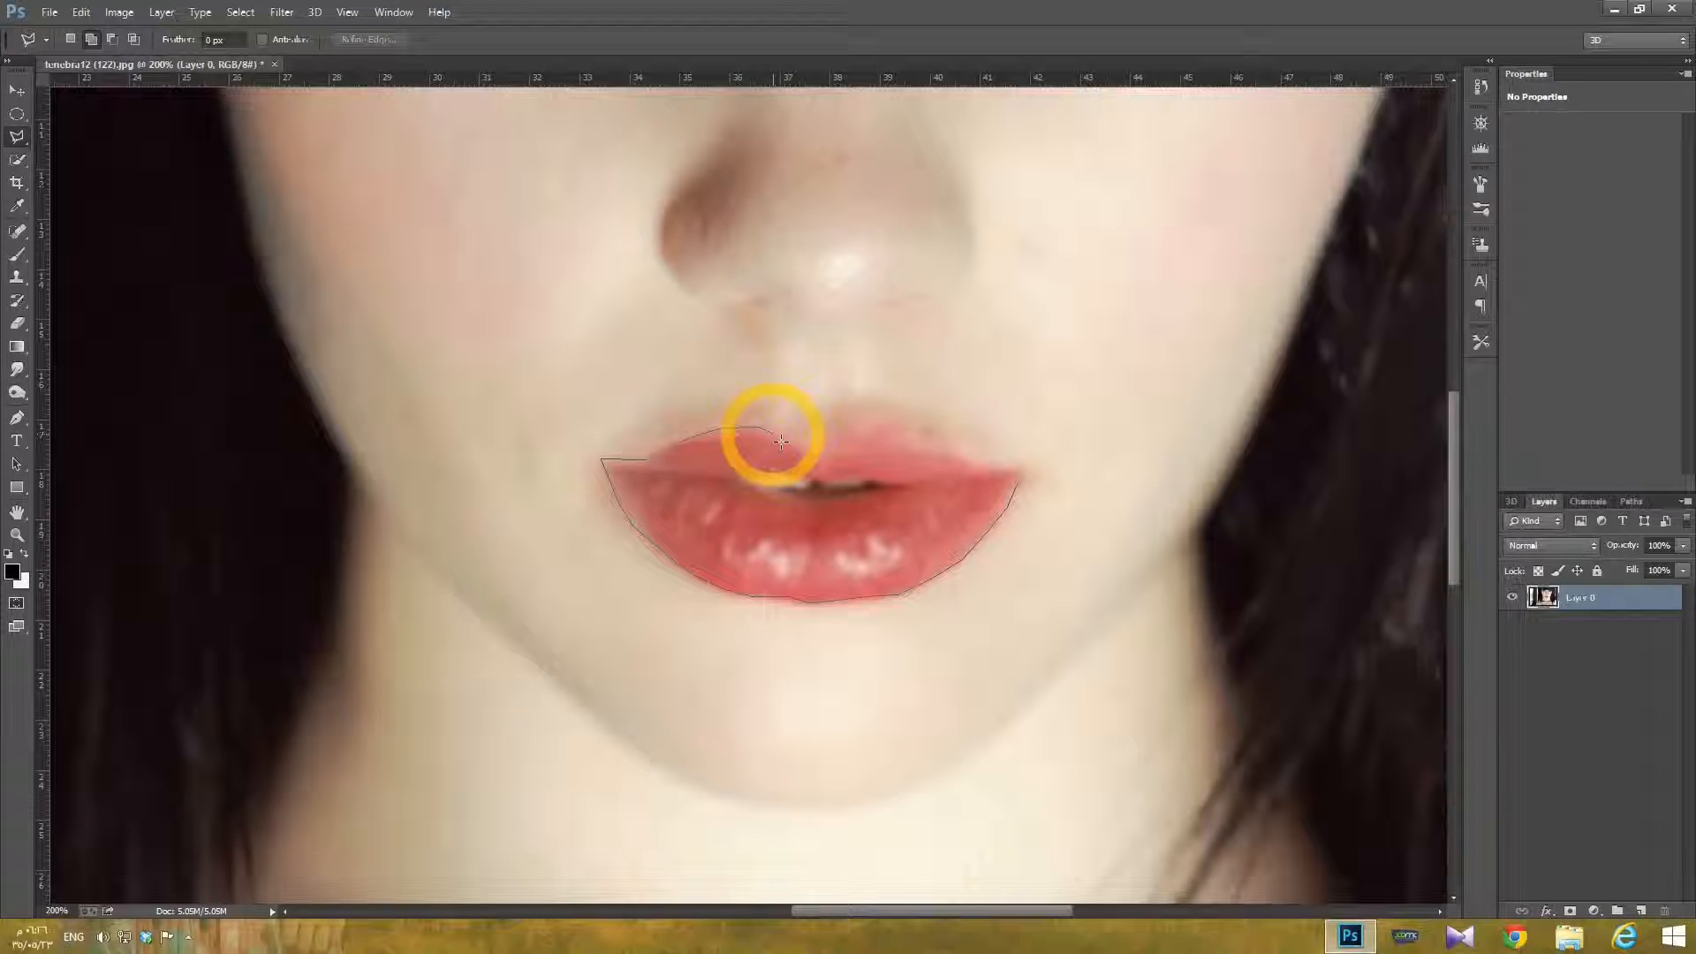
pyautogui.moveTo(800, 447)
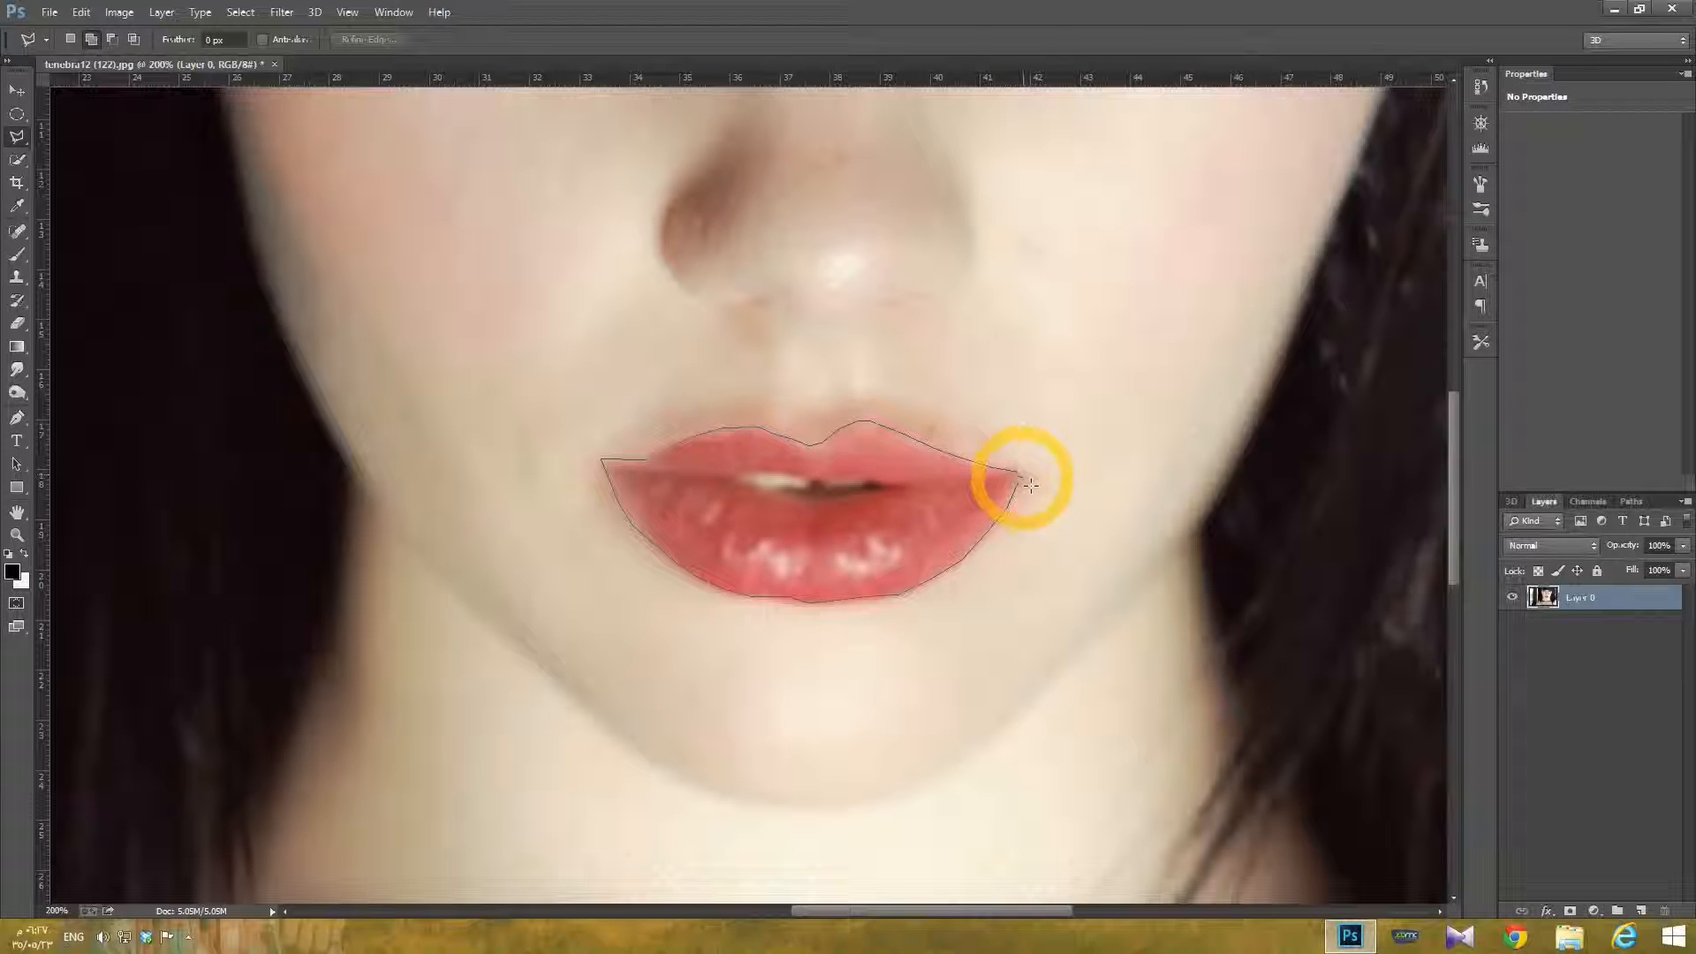
# Step: Close the Polygonal Lasso outline to select the full mouth
pyautogui.click(1012, 481)
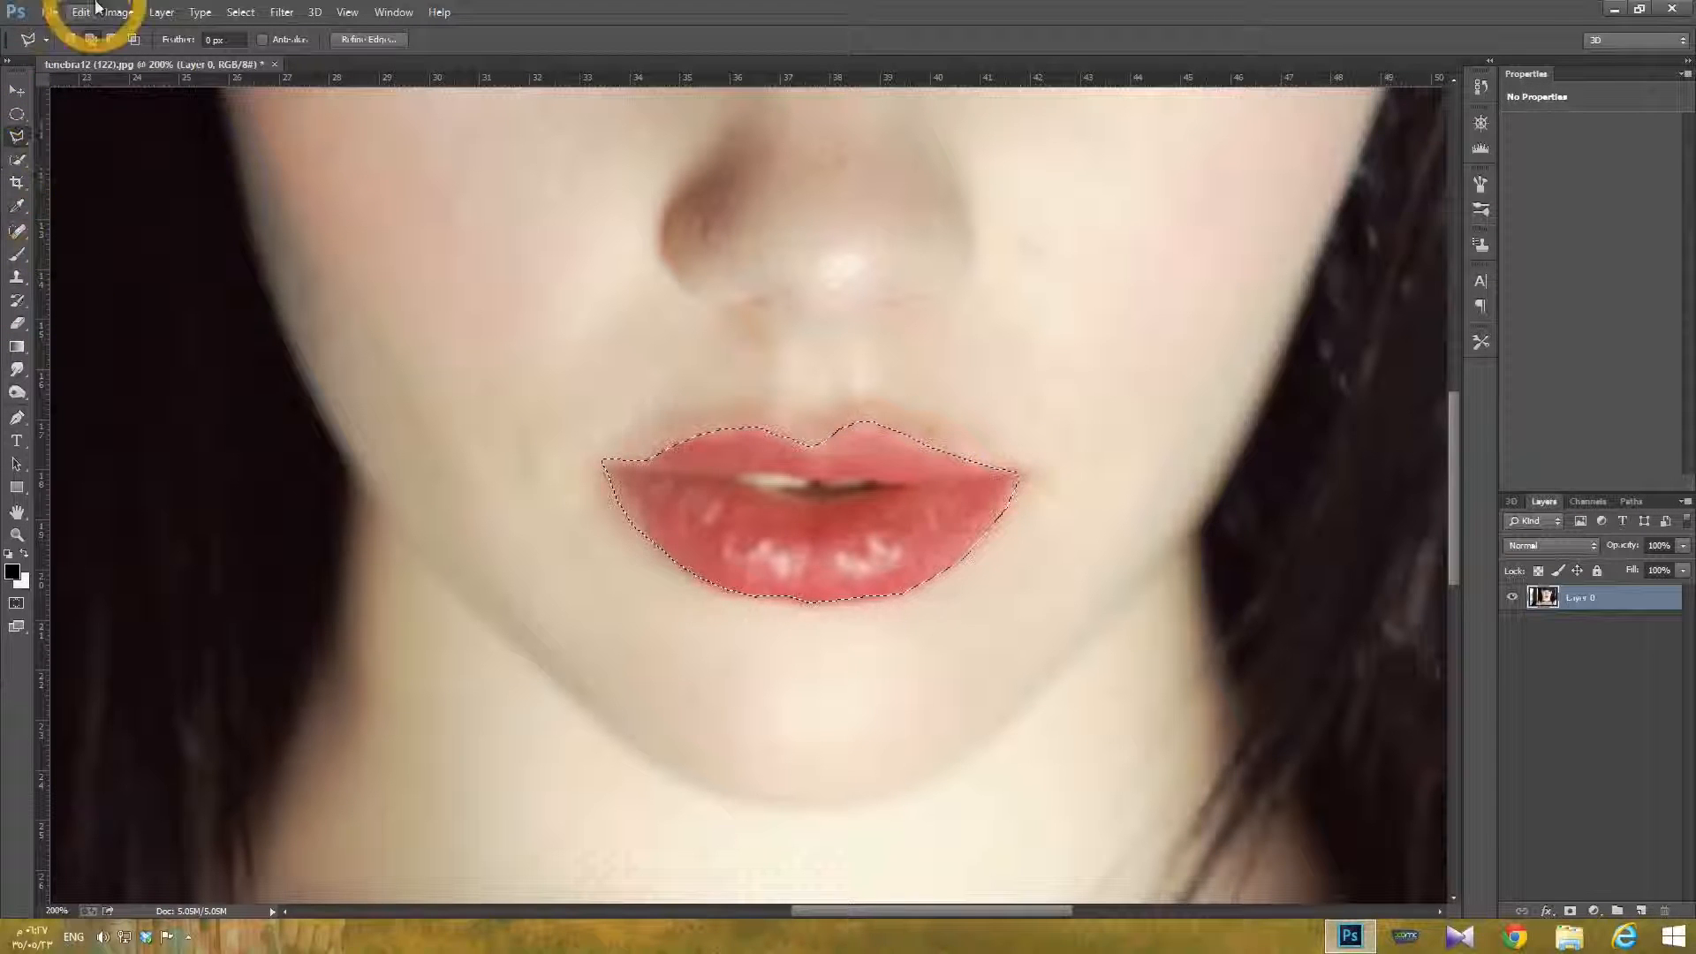
# Step: Apply Color Balance moving midtones toward Magenta to make the lips bright pink, then deselect
pyautogui.click(119, 12)
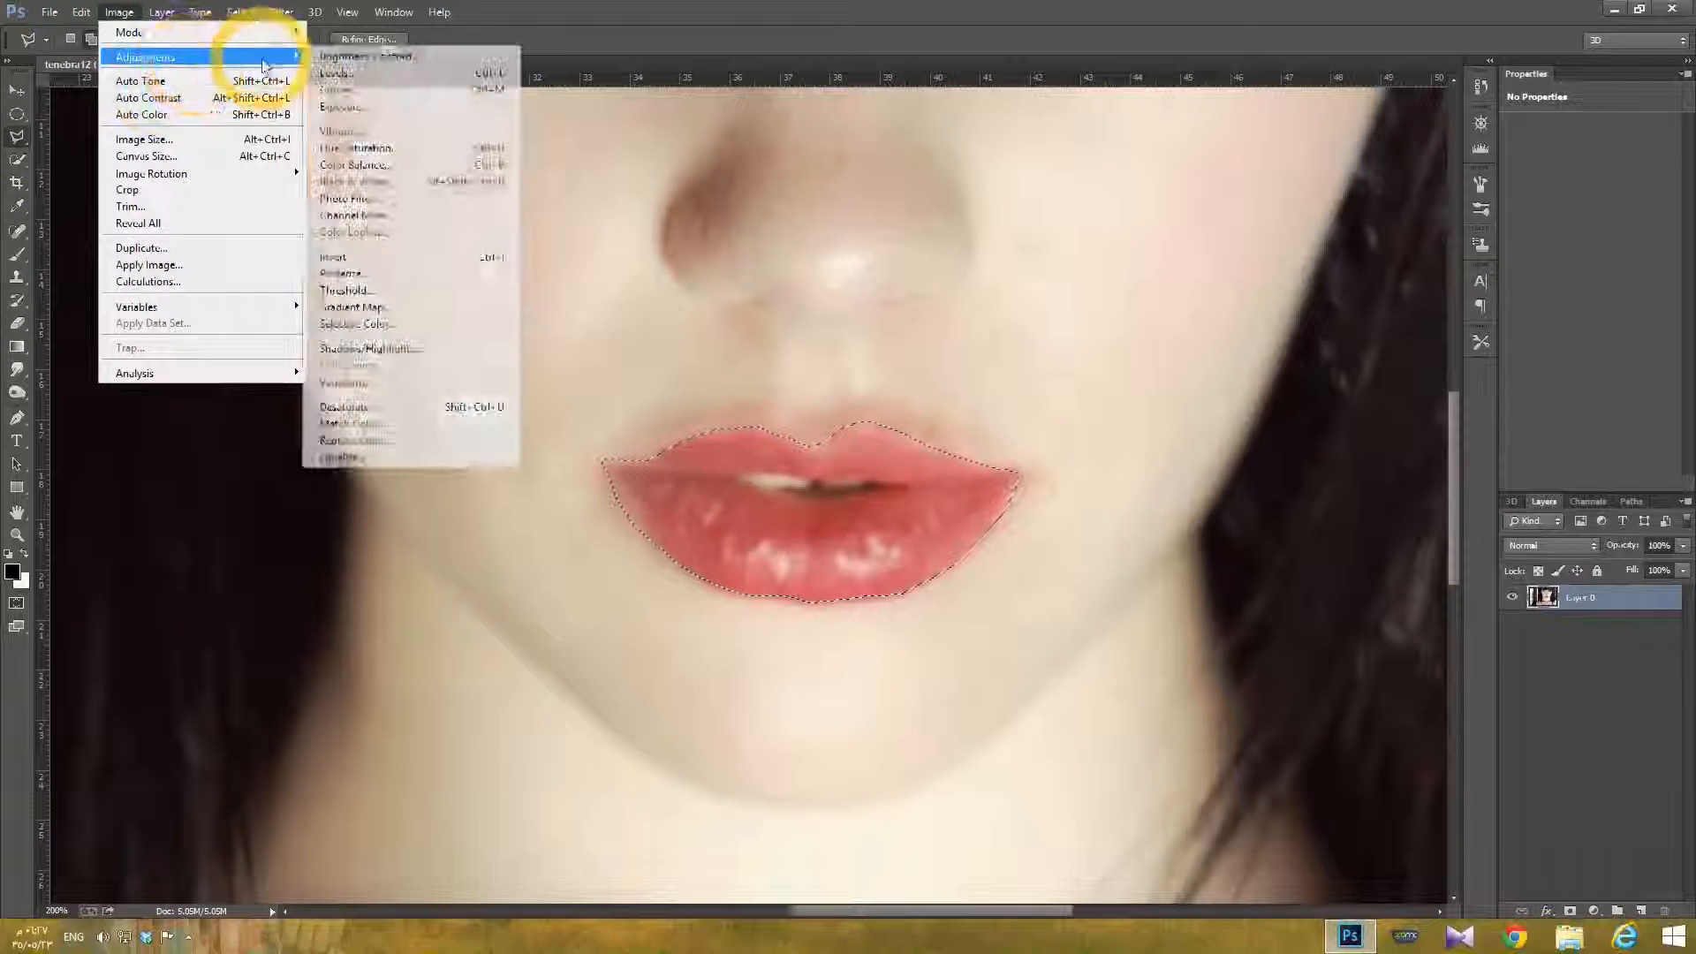
pyautogui.click(352, 164)
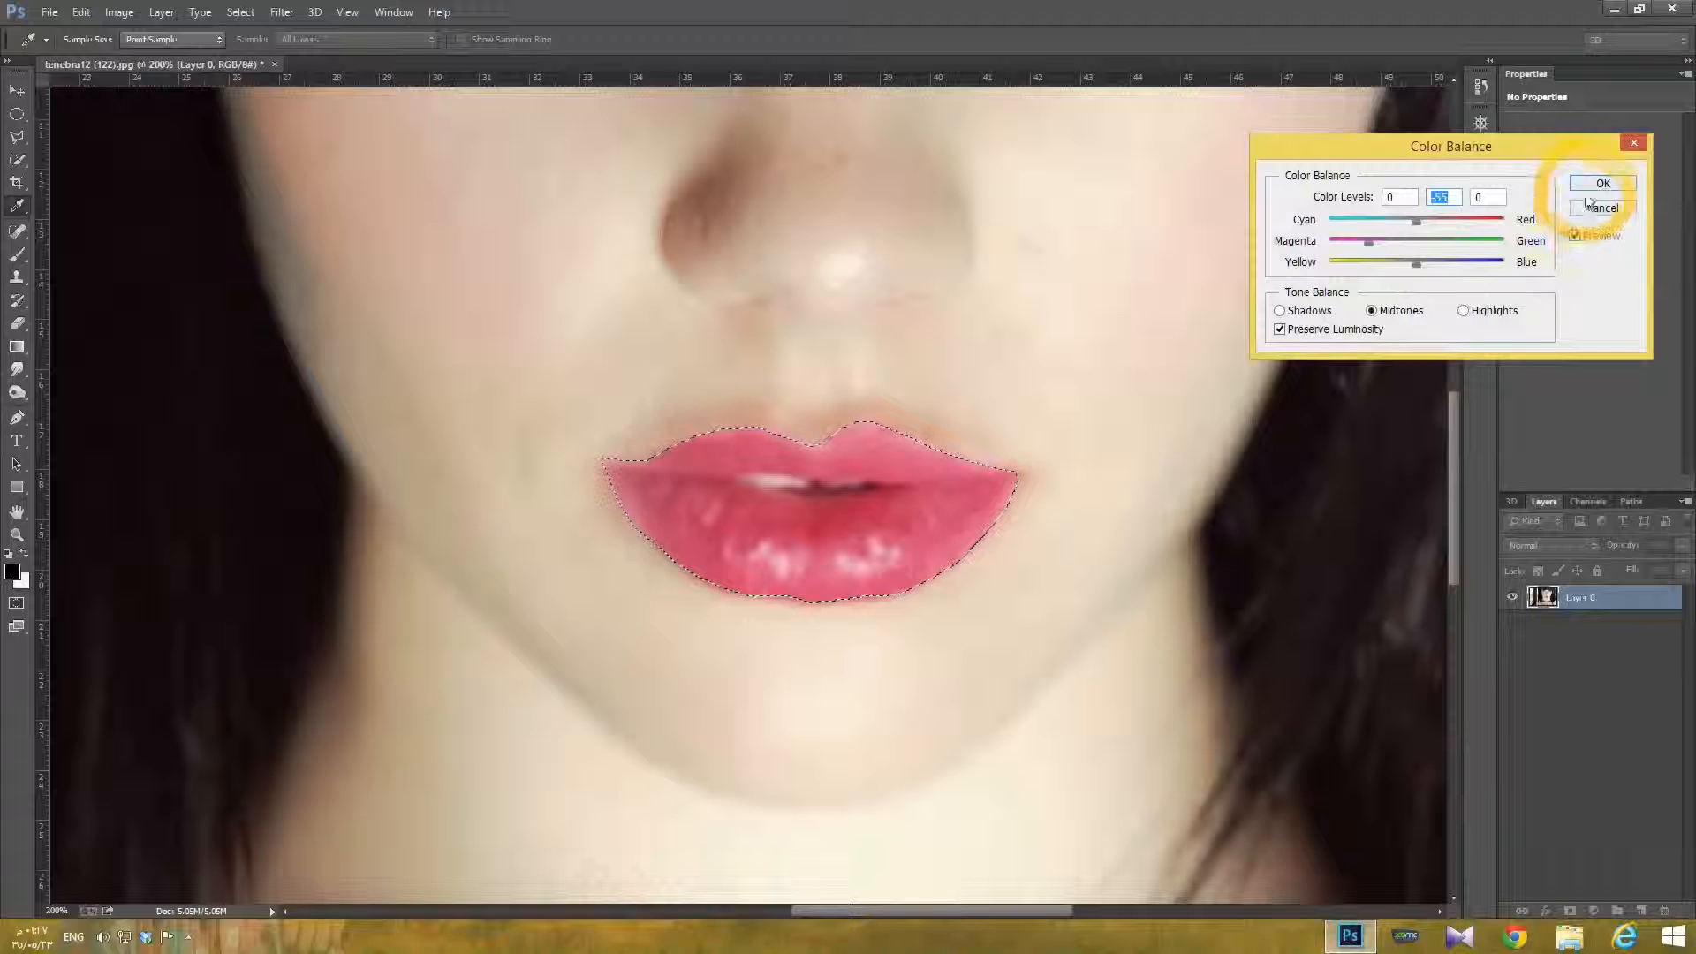
pyautogui.click(1601, 183)
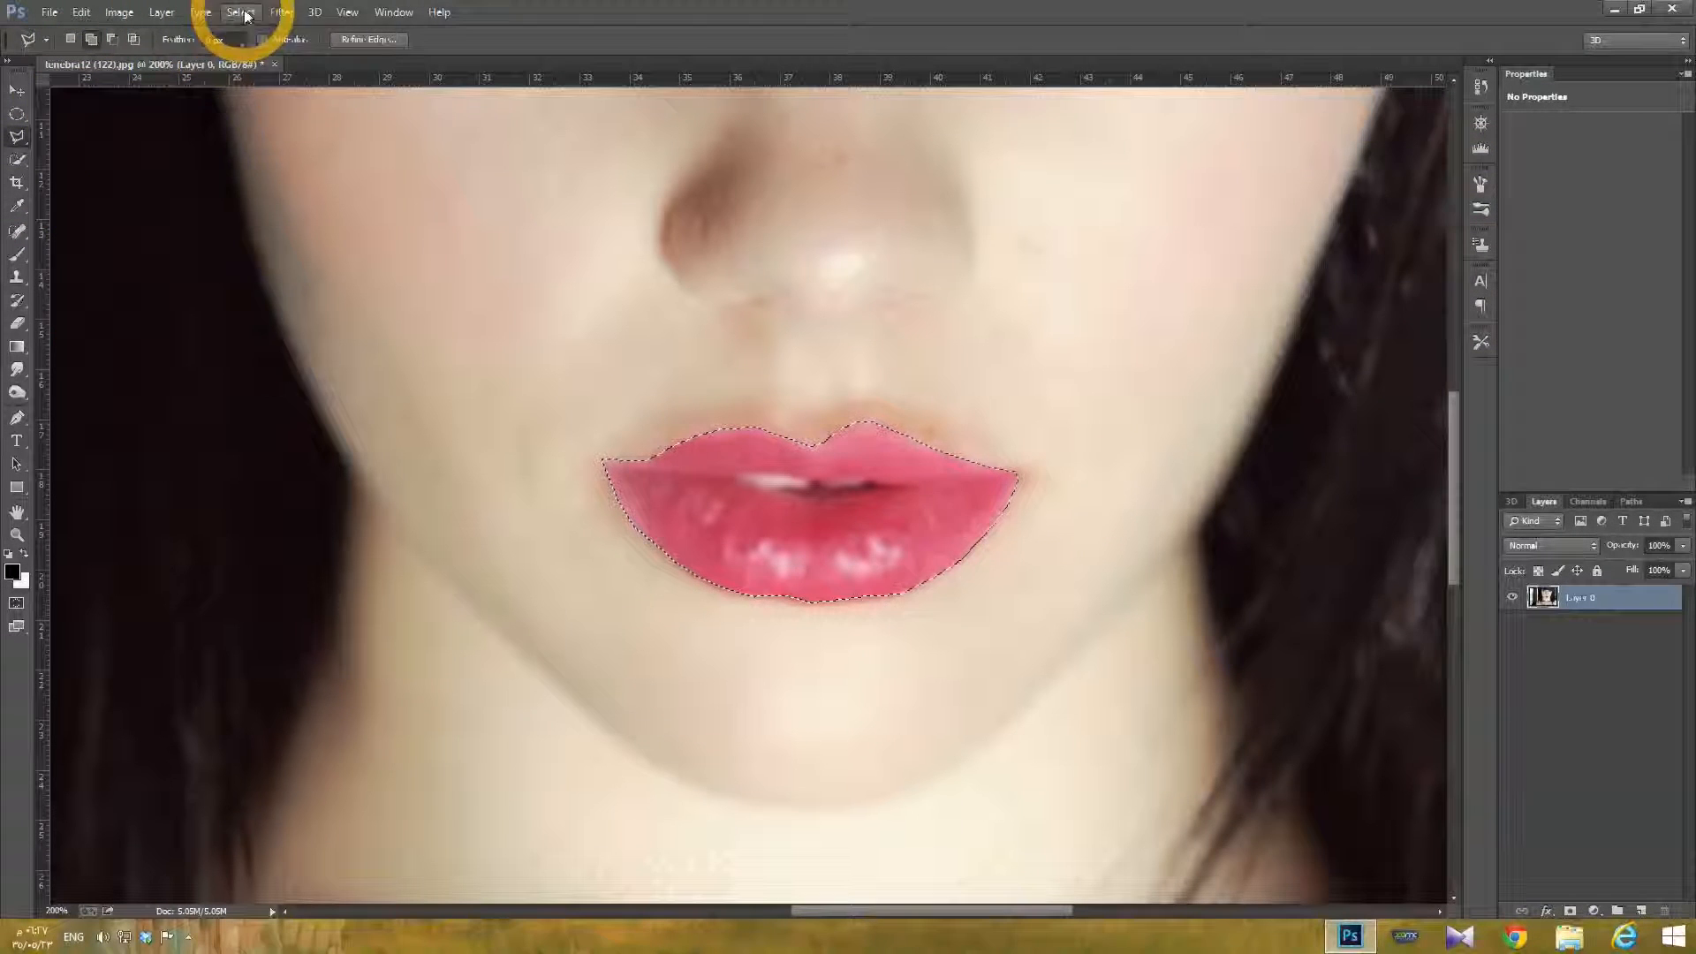
pyautogui.click(240, 11)
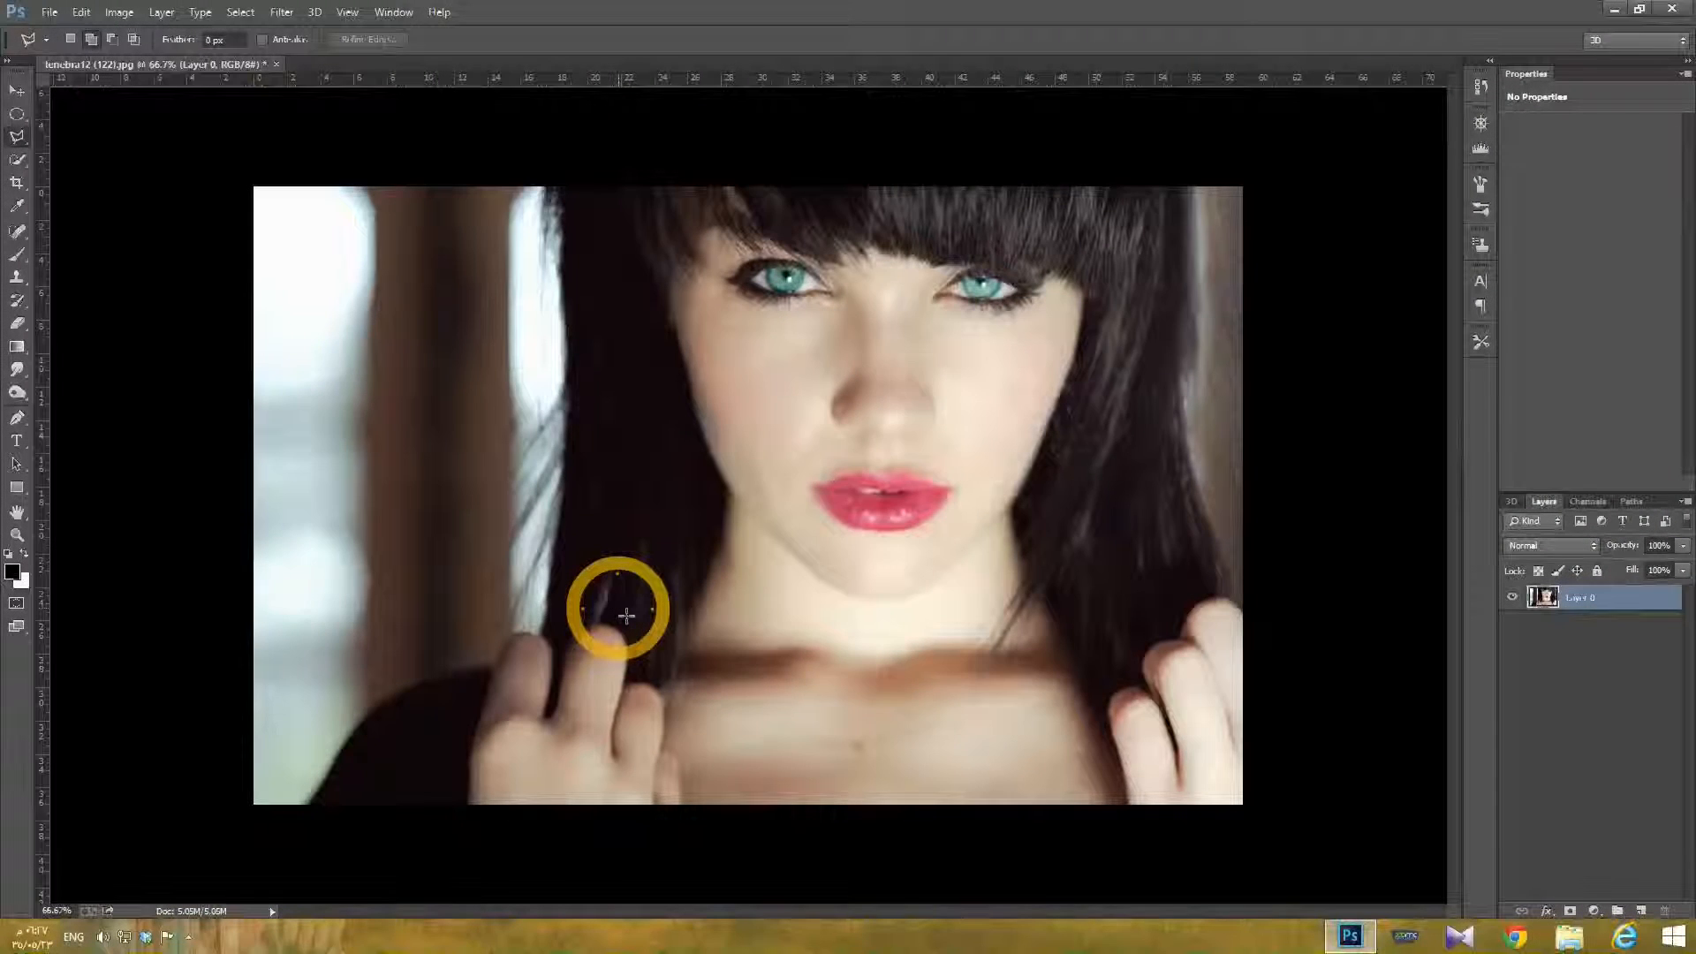
pyautogui.moveTo(194, 381)
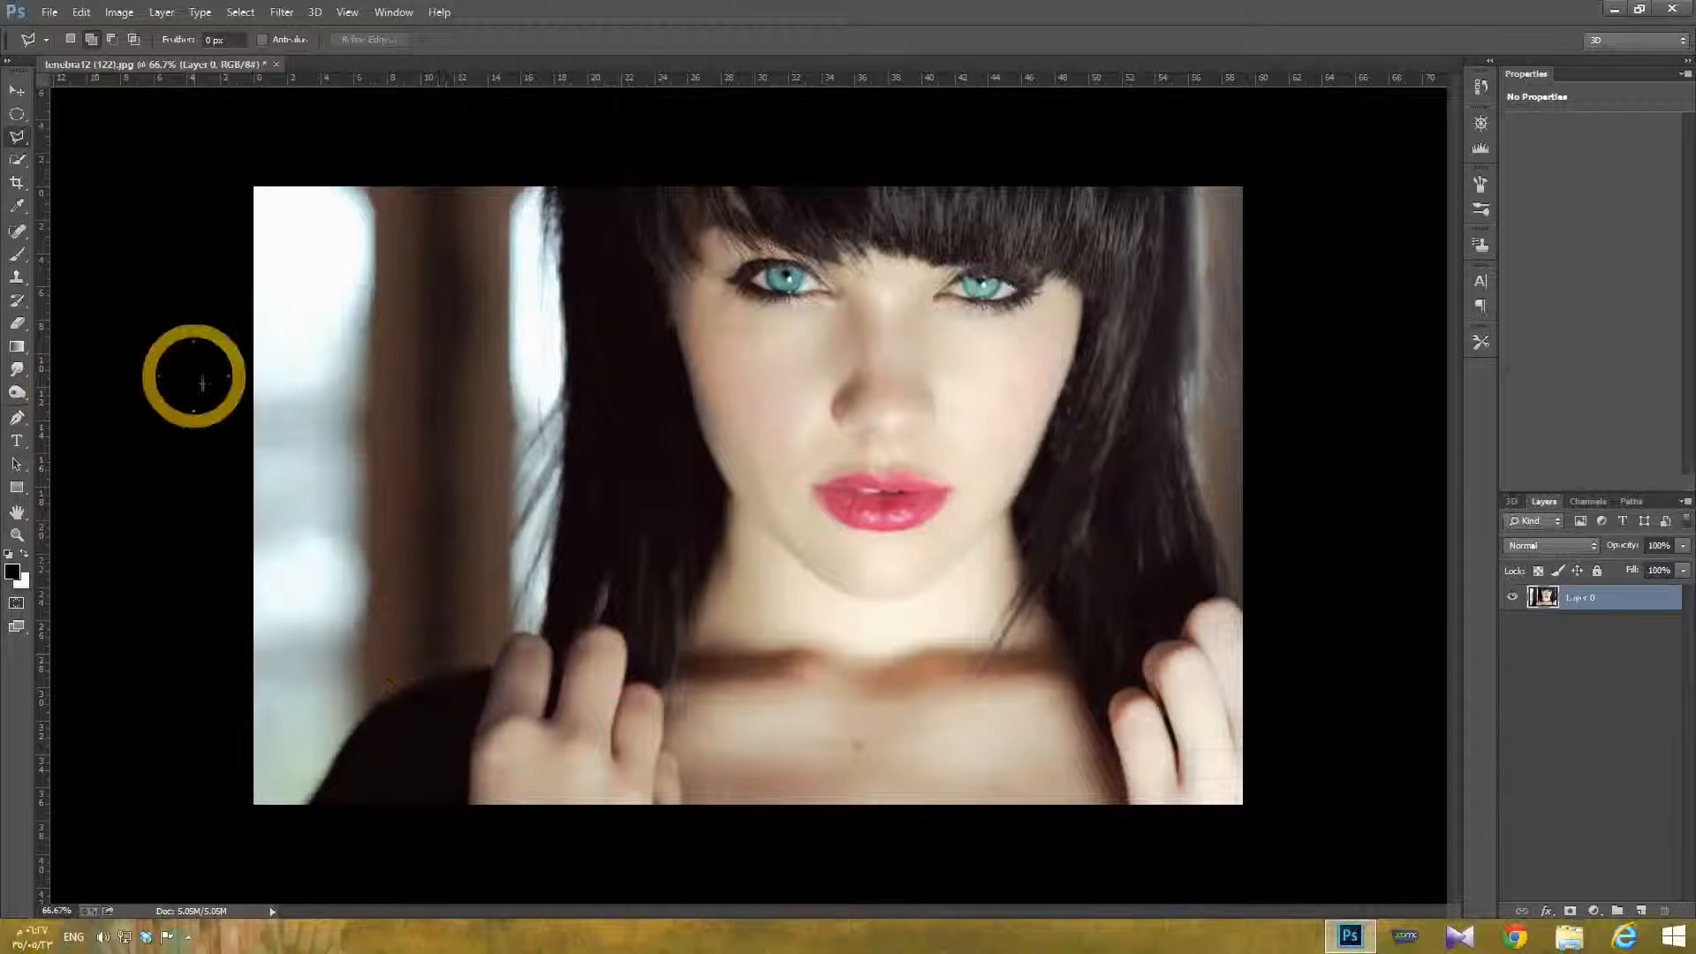
pyautogui.moveTo(1133, 11)
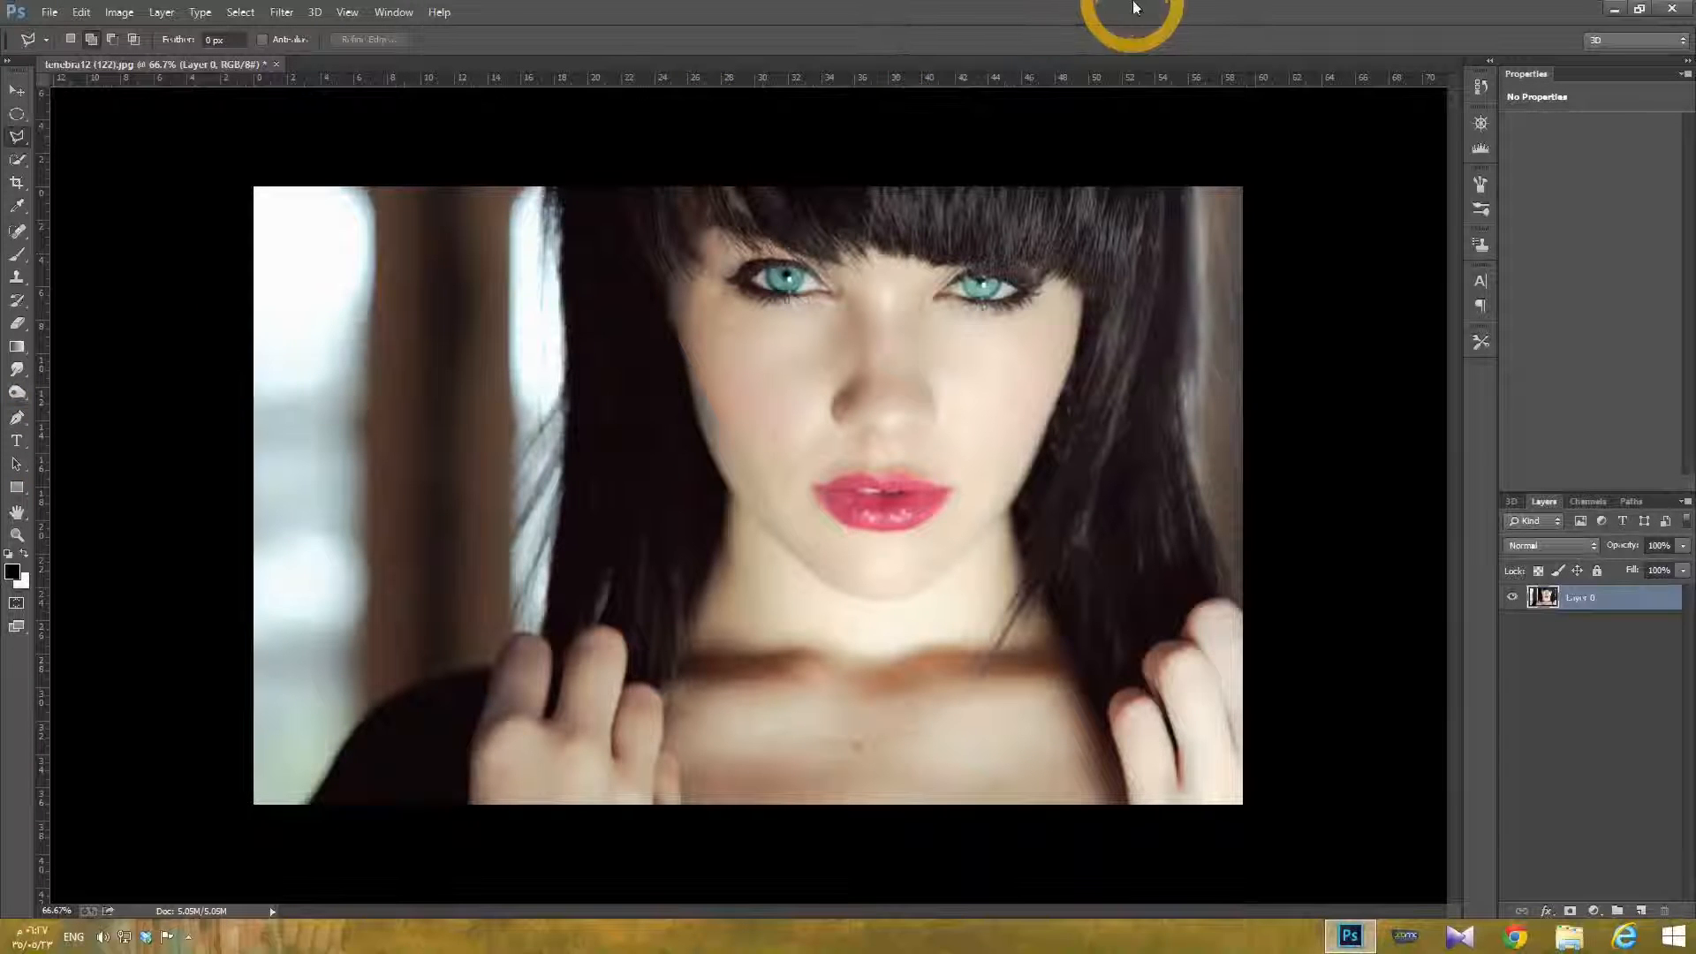